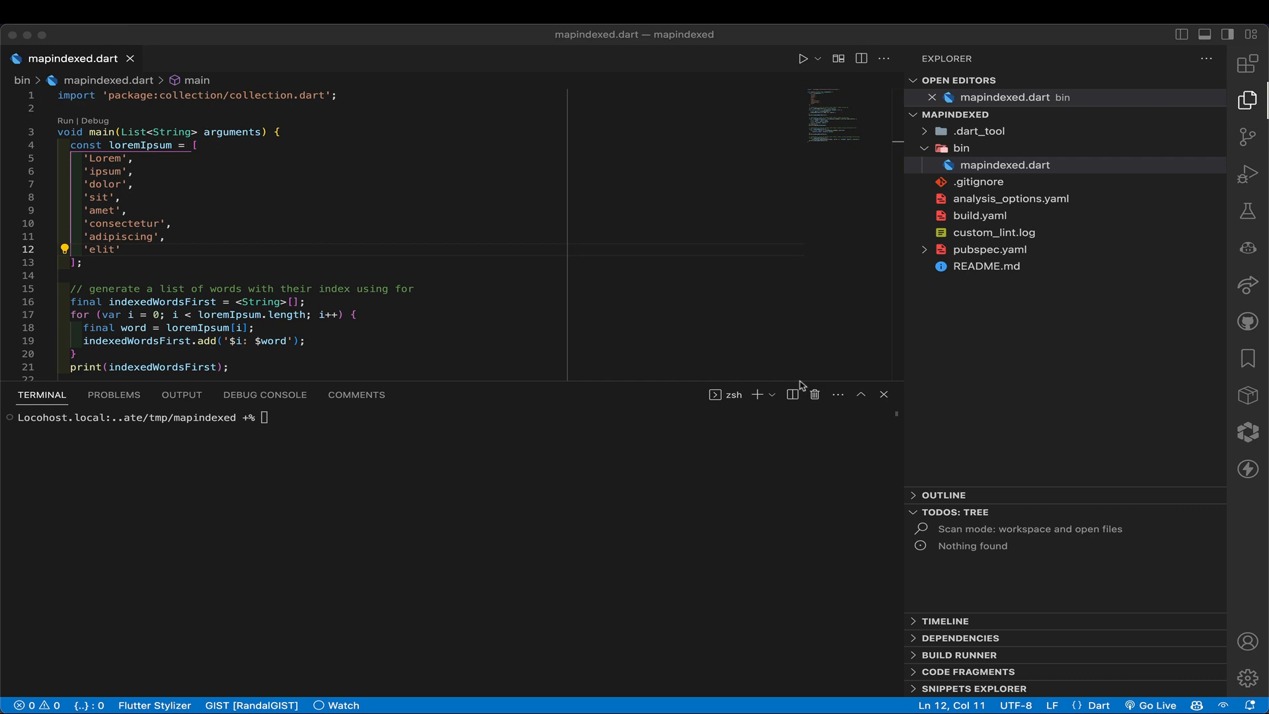
mouse_move(436, 231)
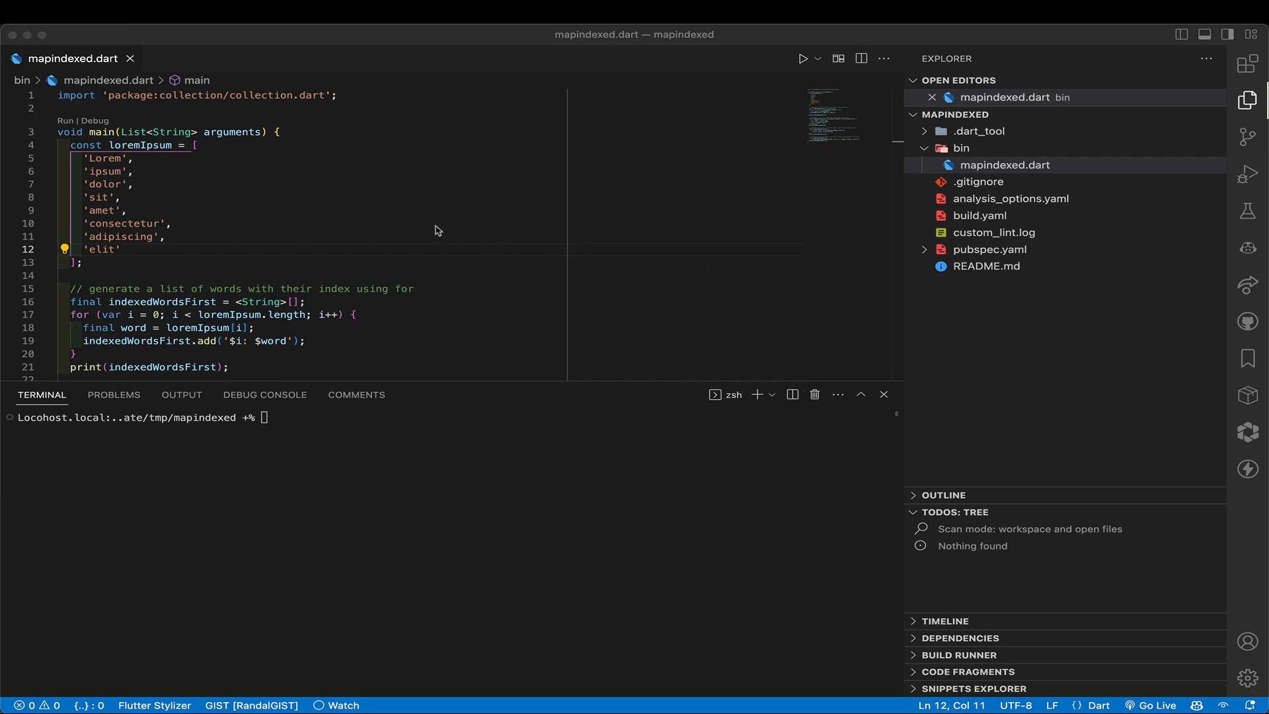
mouse_move(329, 185)
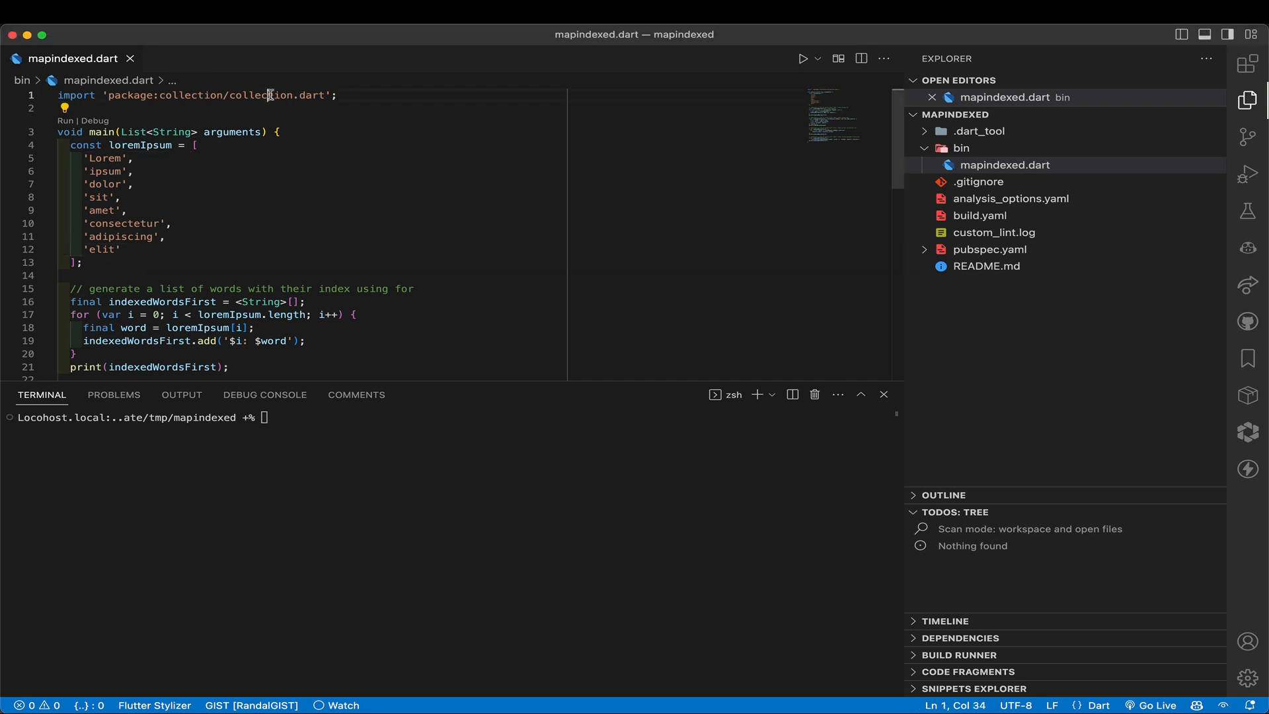
mouse_move(306, 112)
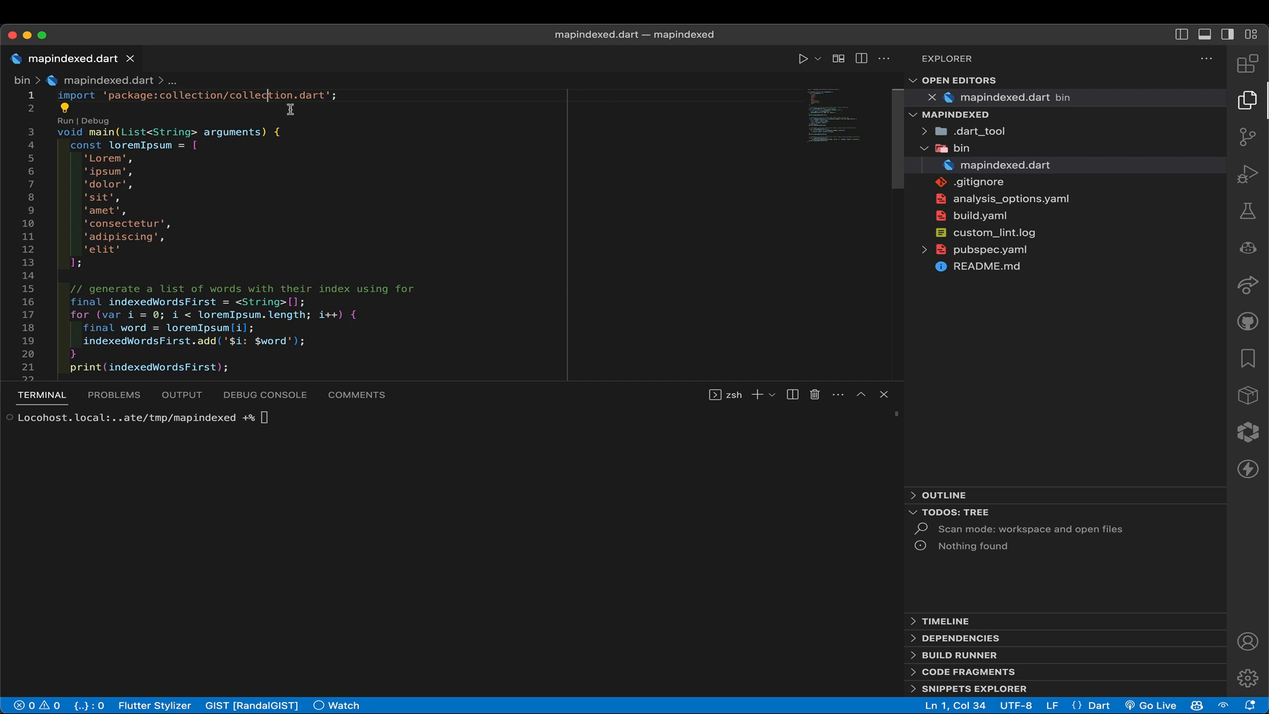
mouse_move(150, 212)
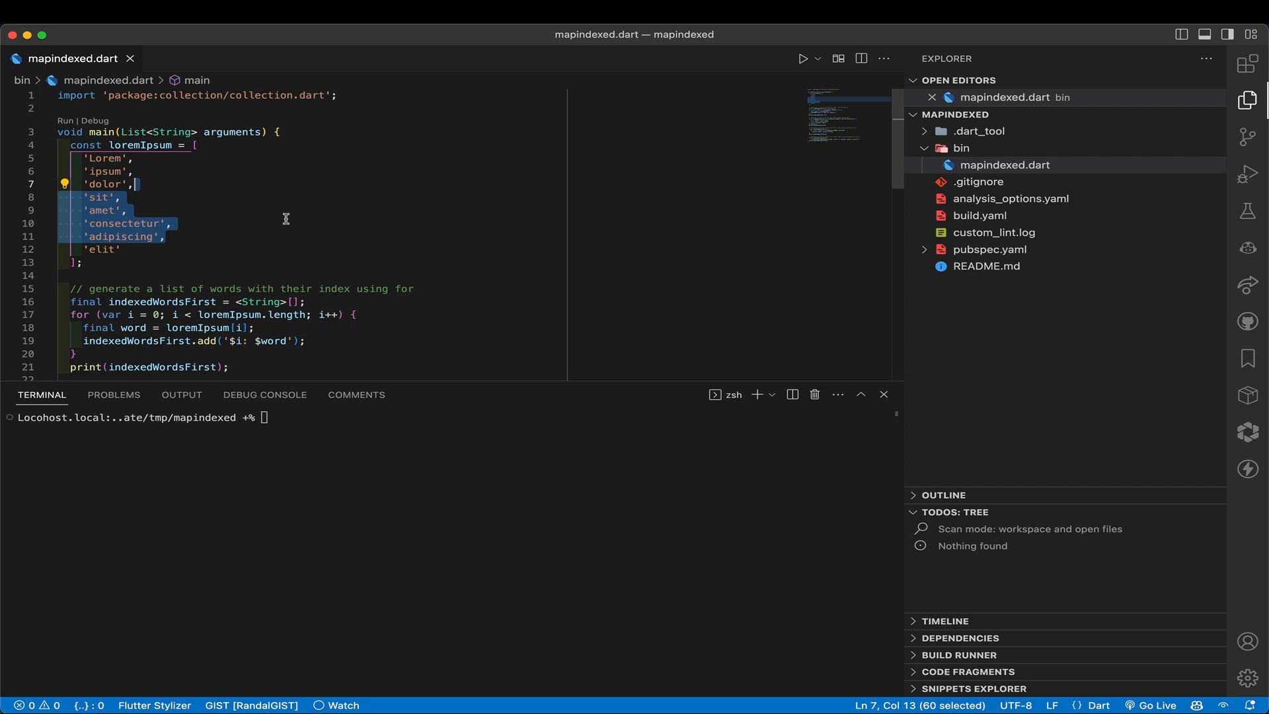
mouse_move(365, 218)
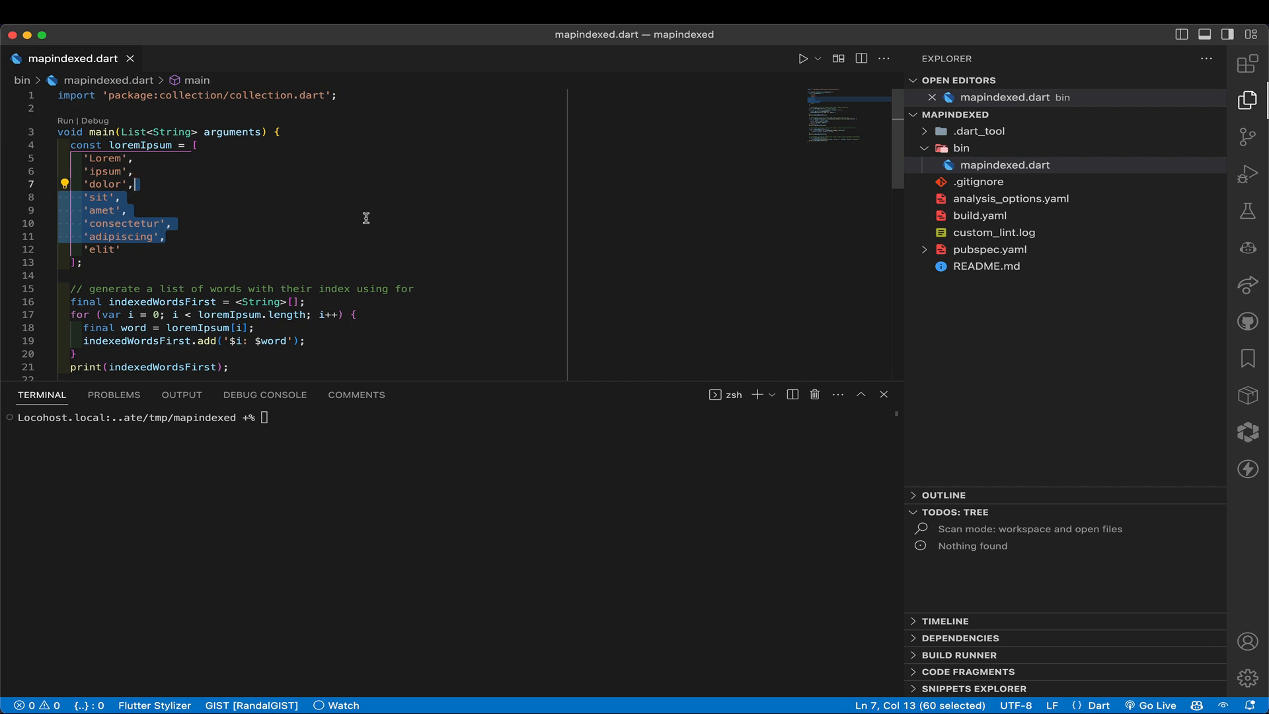
mouse_move(422, 233)
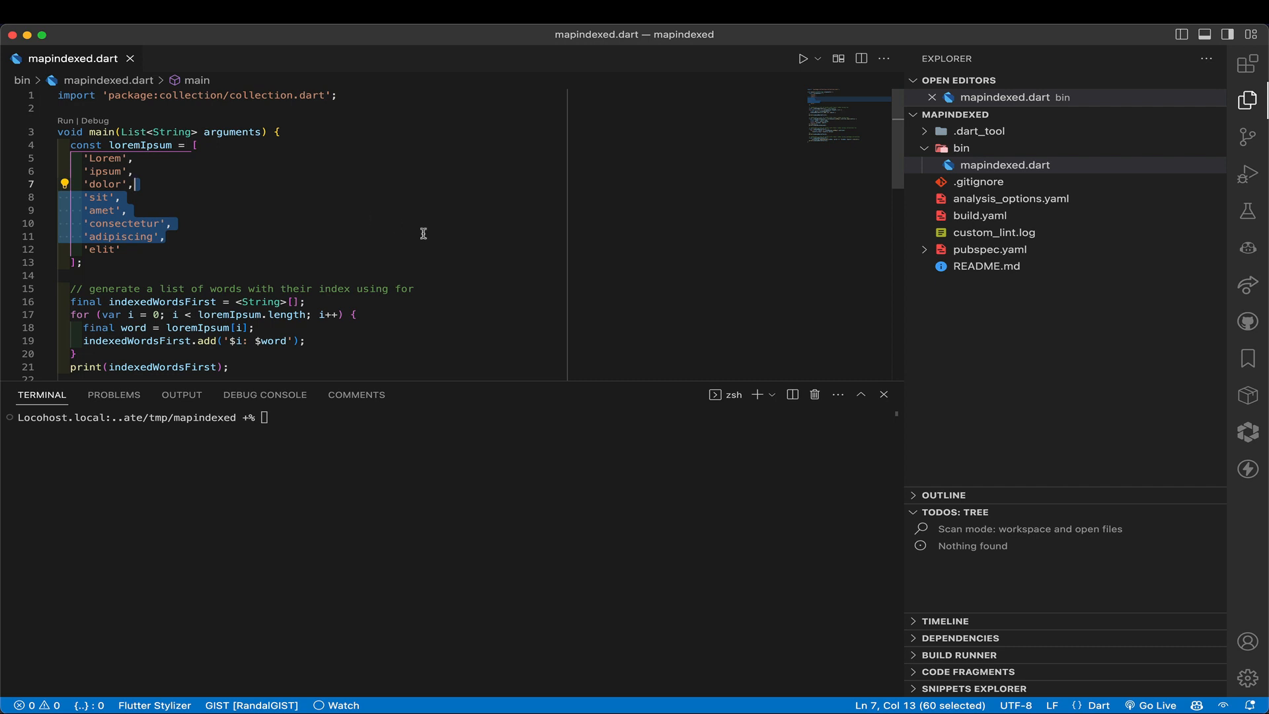
mouse_move(419, 246)
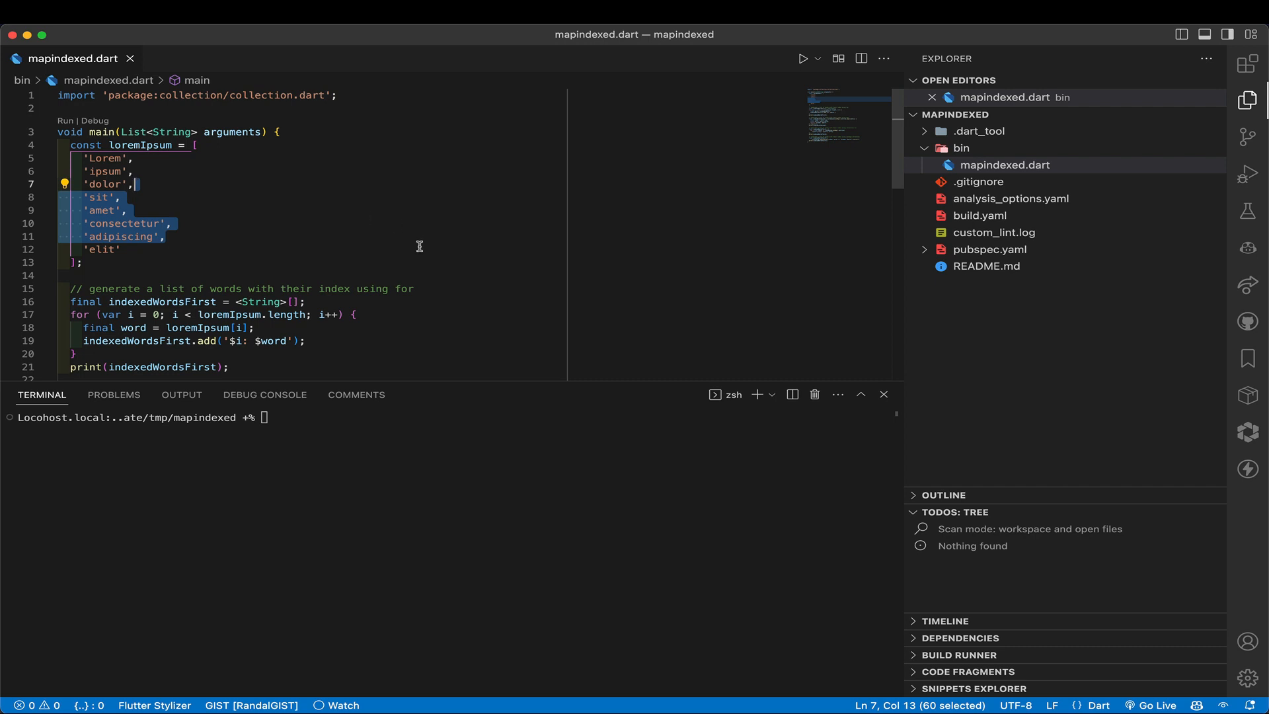
mouse_move(271, 91)
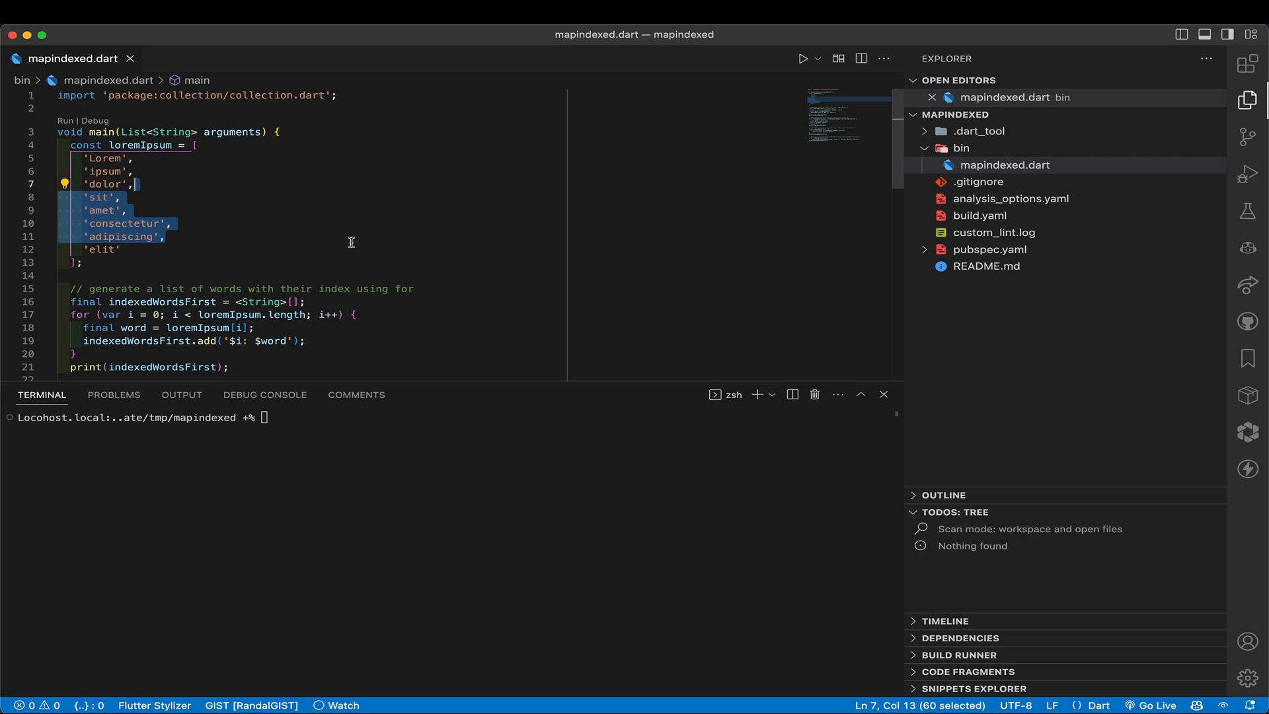
mouse_move(318, 320)
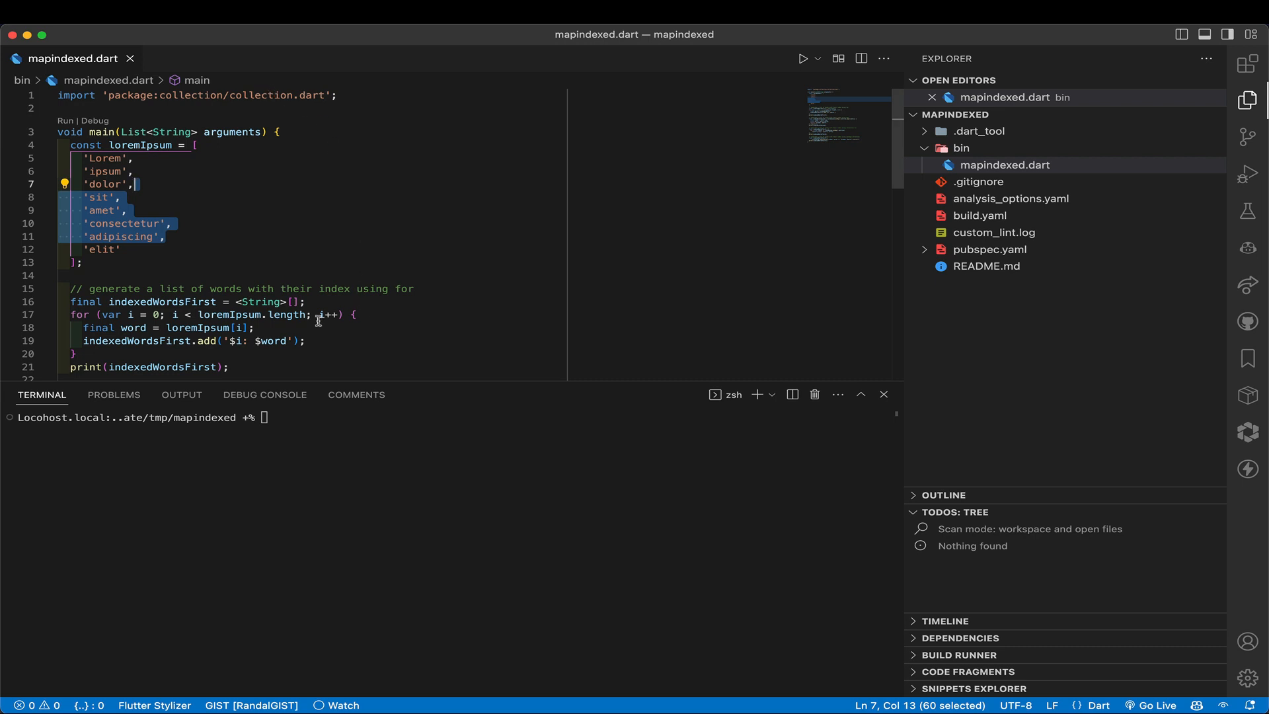
Highlight the indexedWordsFirst list declaration and the asMap call on loremIpsum.
double_click(157, 302)
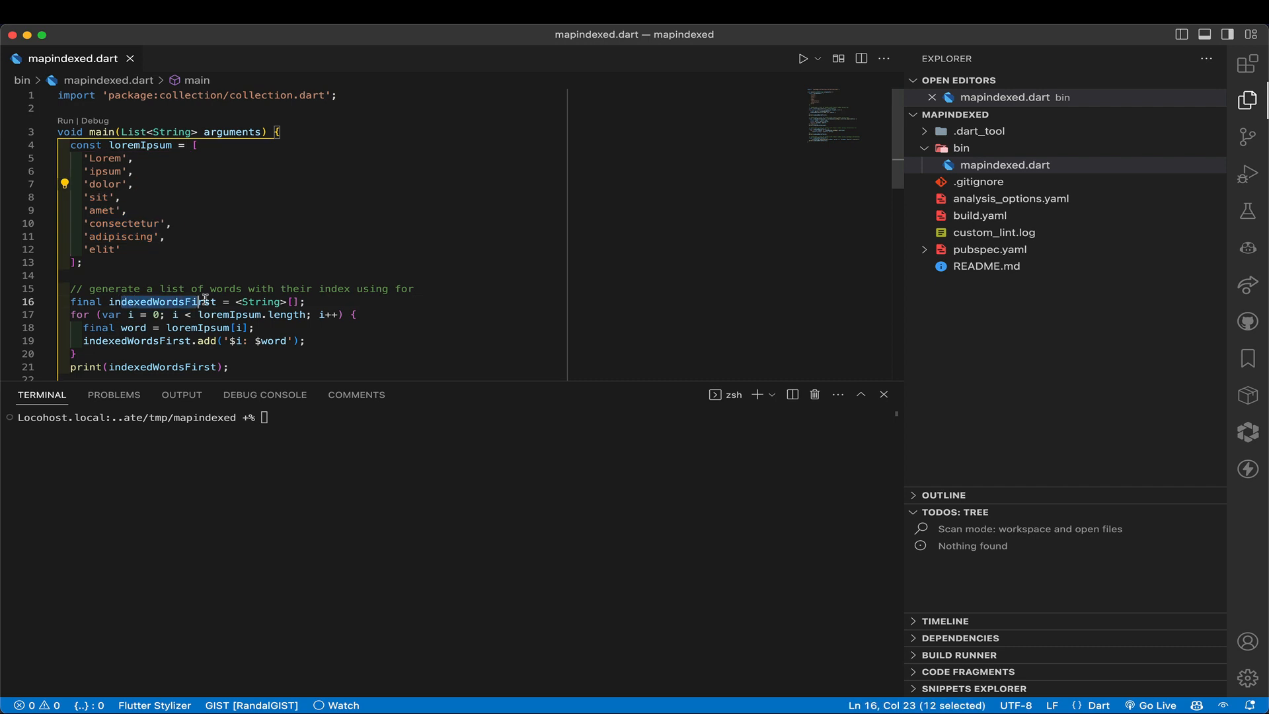
left_click_drag(207, 302, 332, 302)
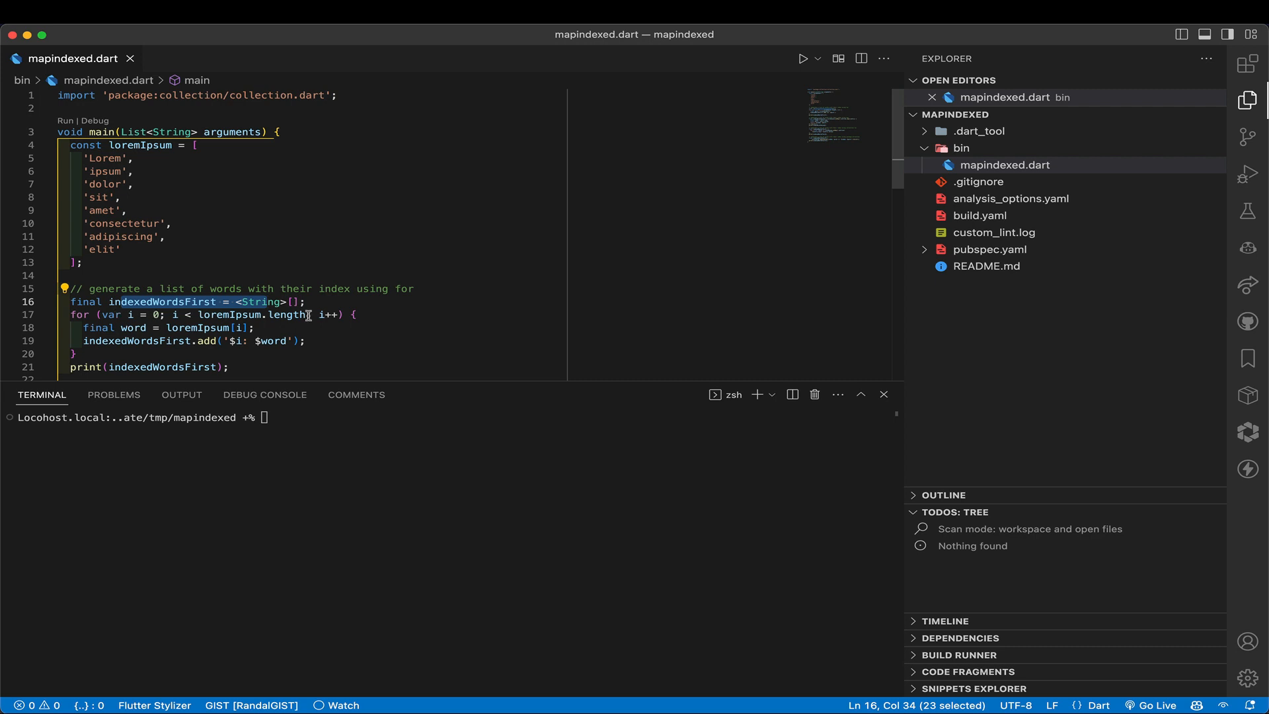
mouse_move(116, 320)
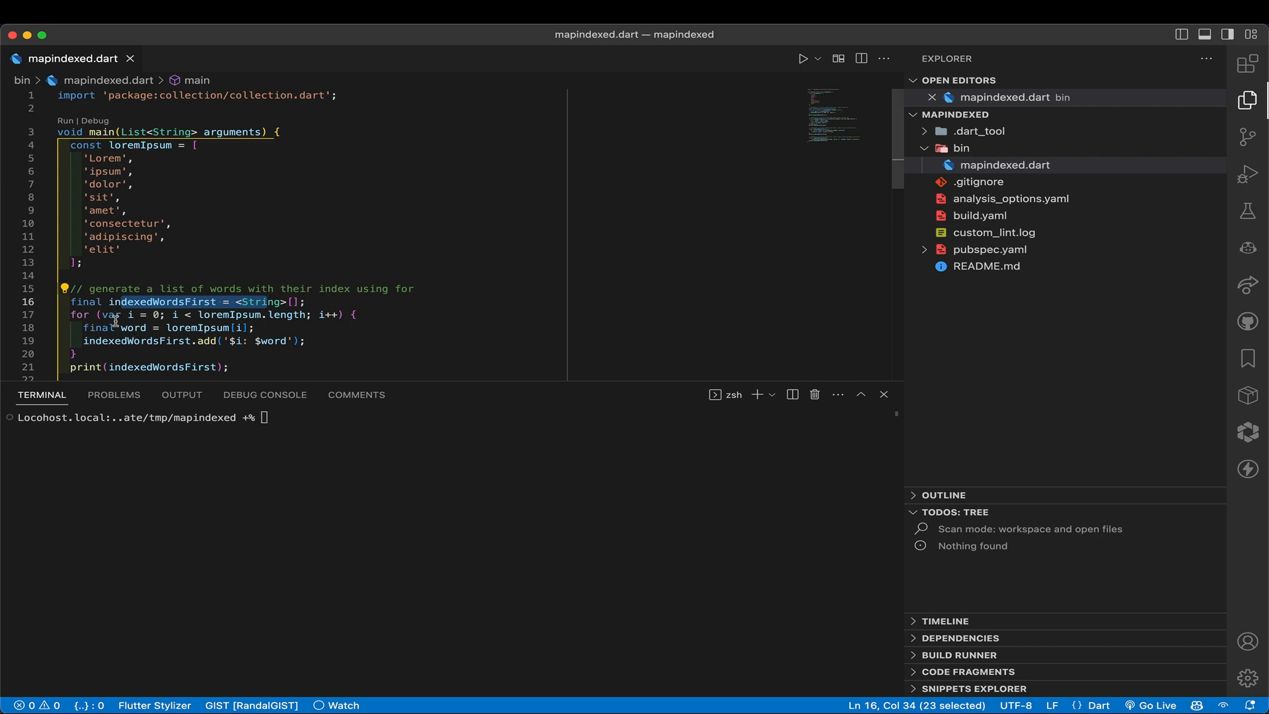
mouse_move(314, 318)
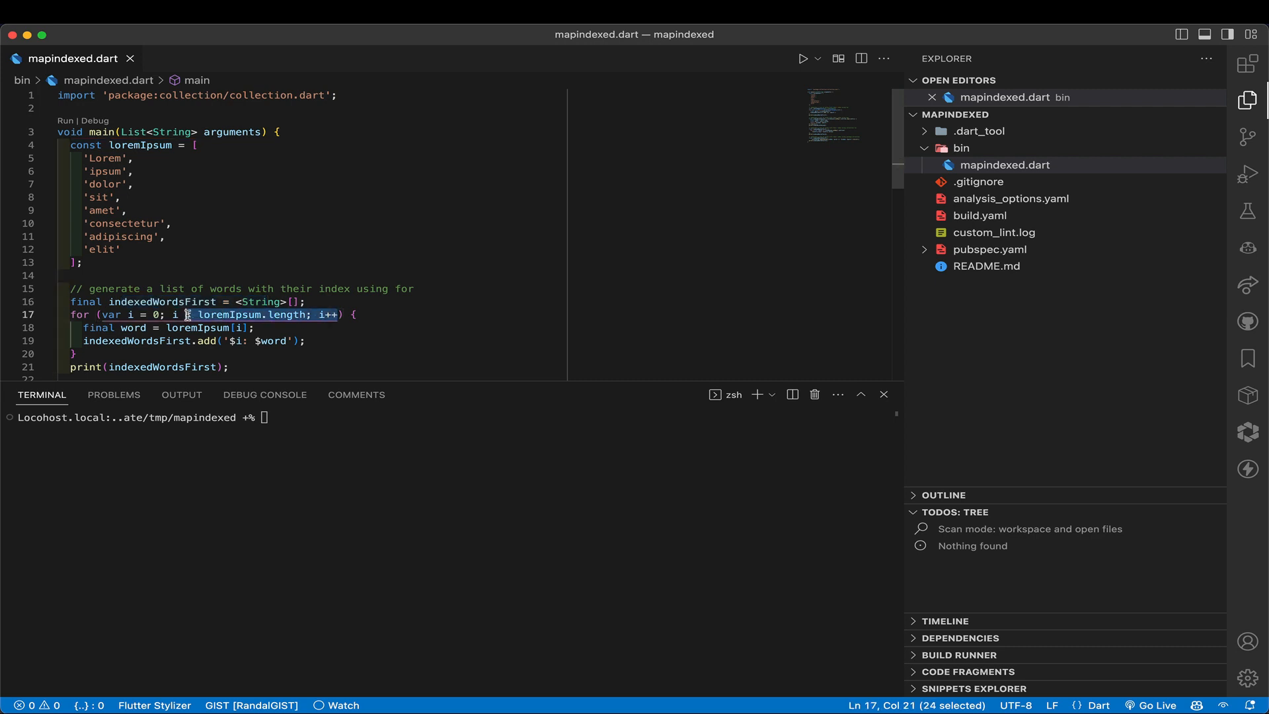
mouse_move(350, 335)
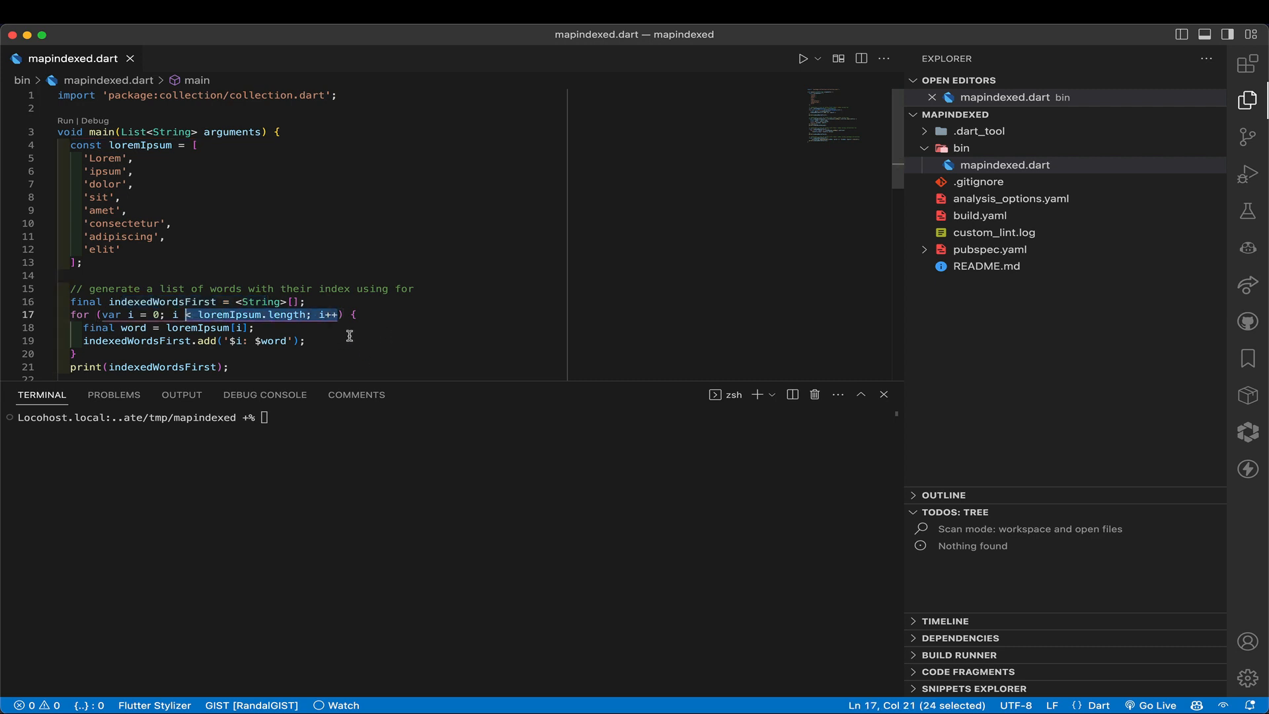
mouse_move(259, 328)
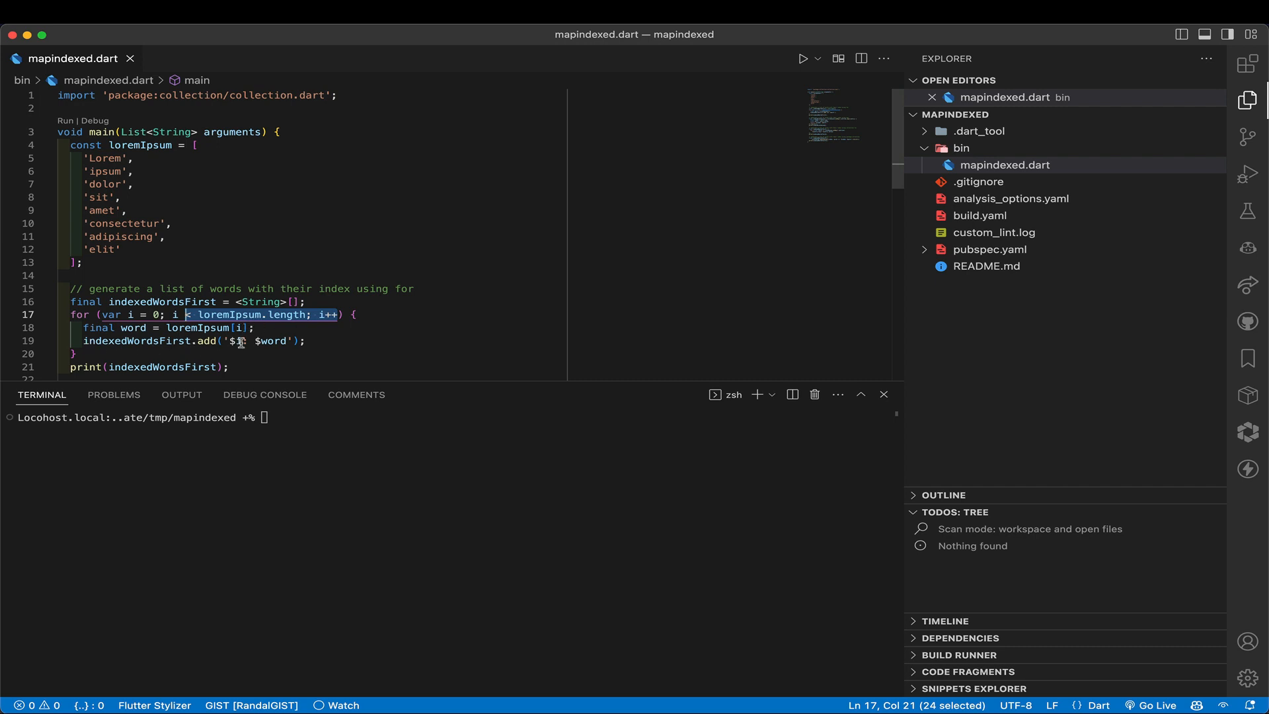
type("i")
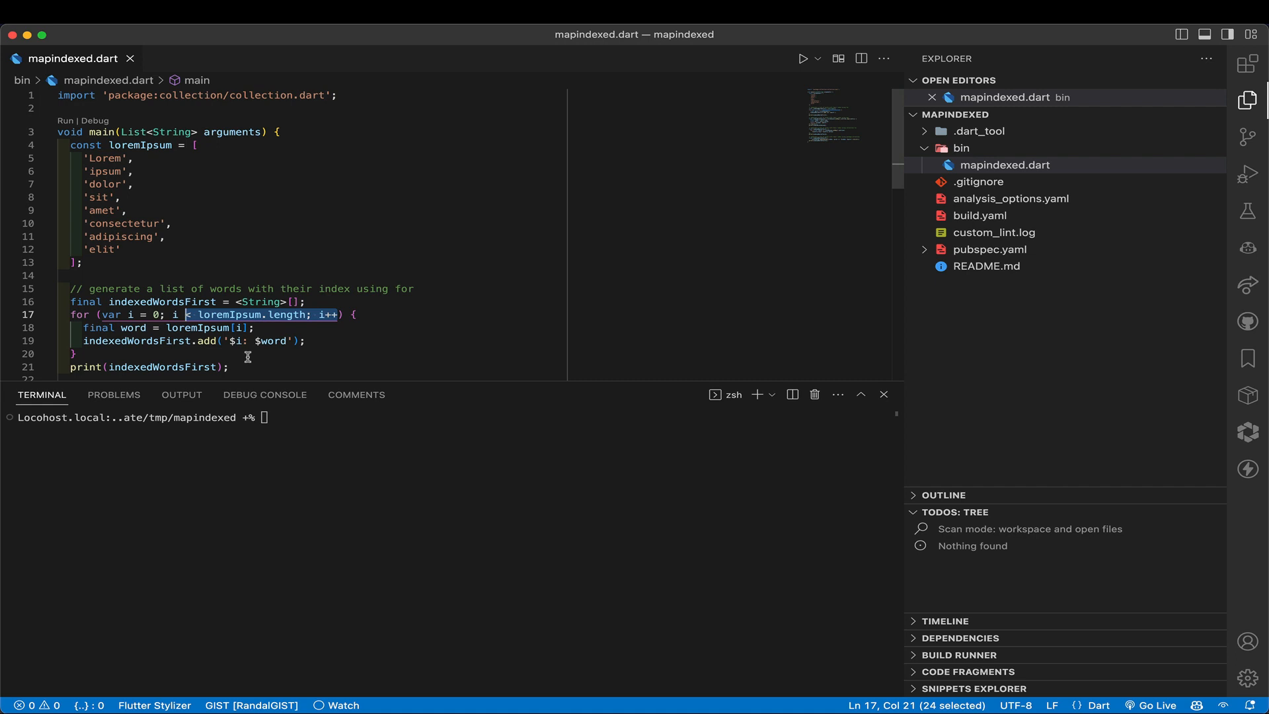
mouse_move(302, 333)
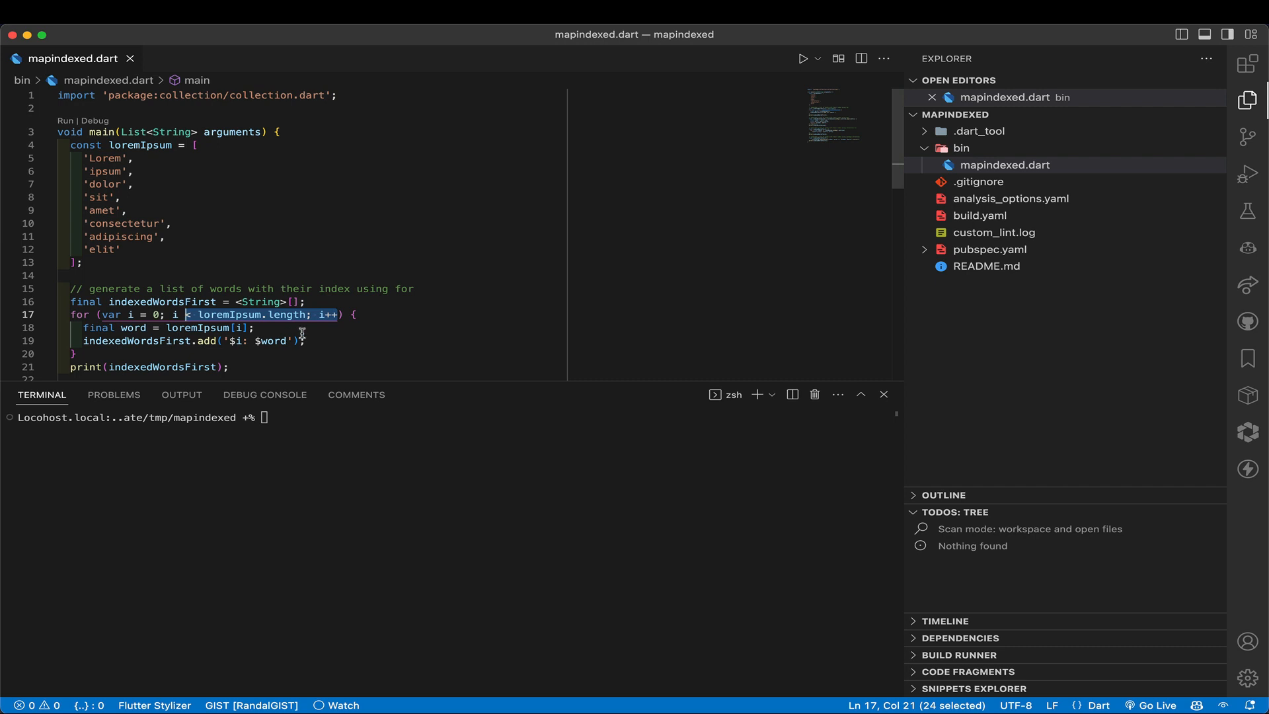
scroll("down", 3)
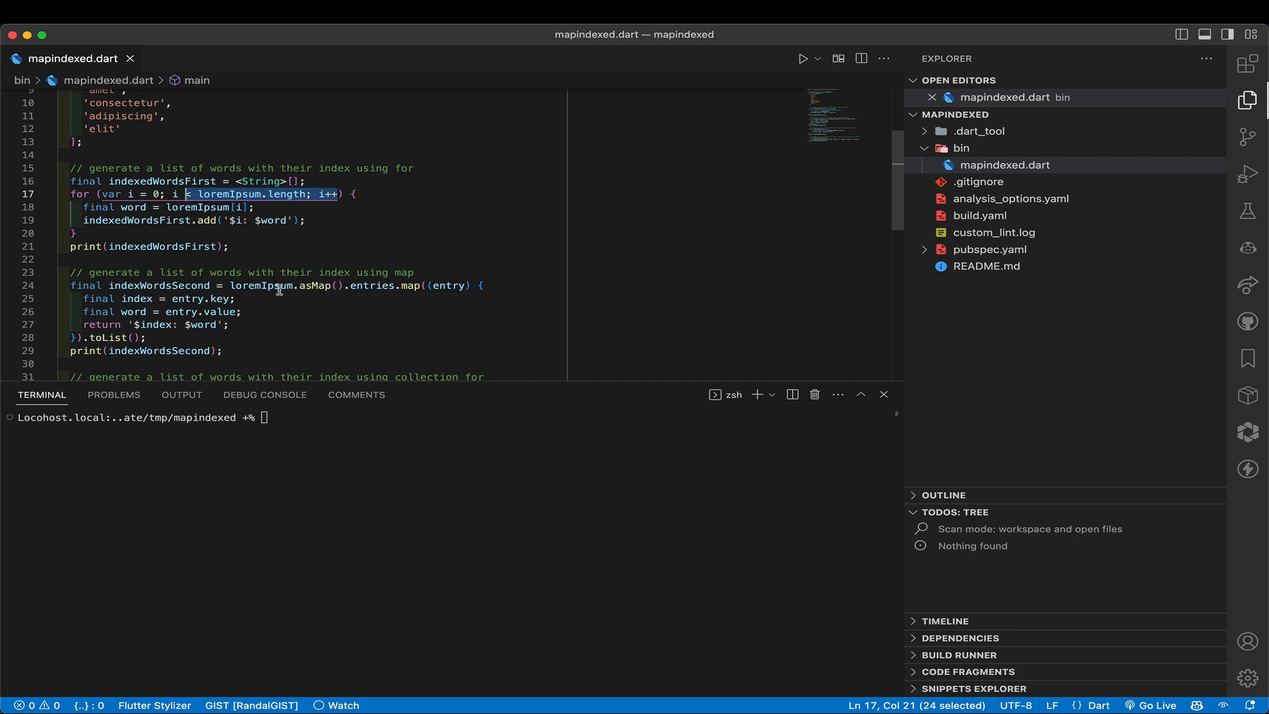
mouse_move(253, 288)
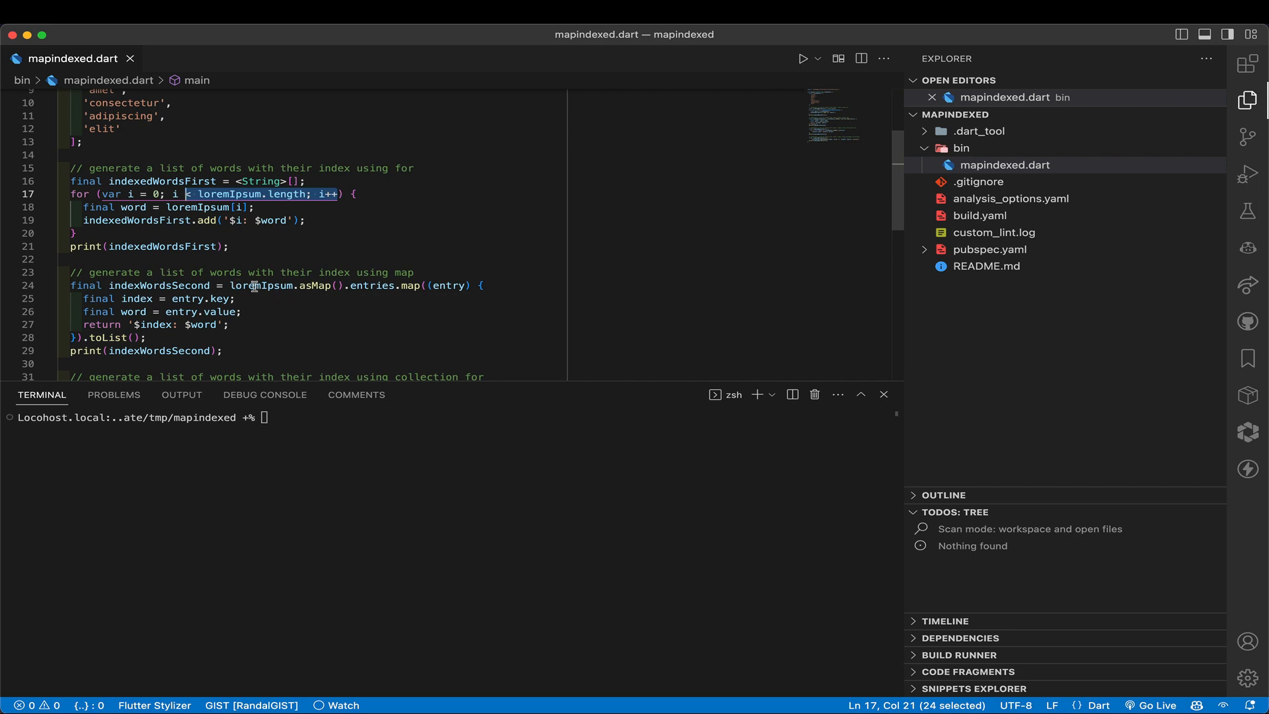
left_click(264, 284)
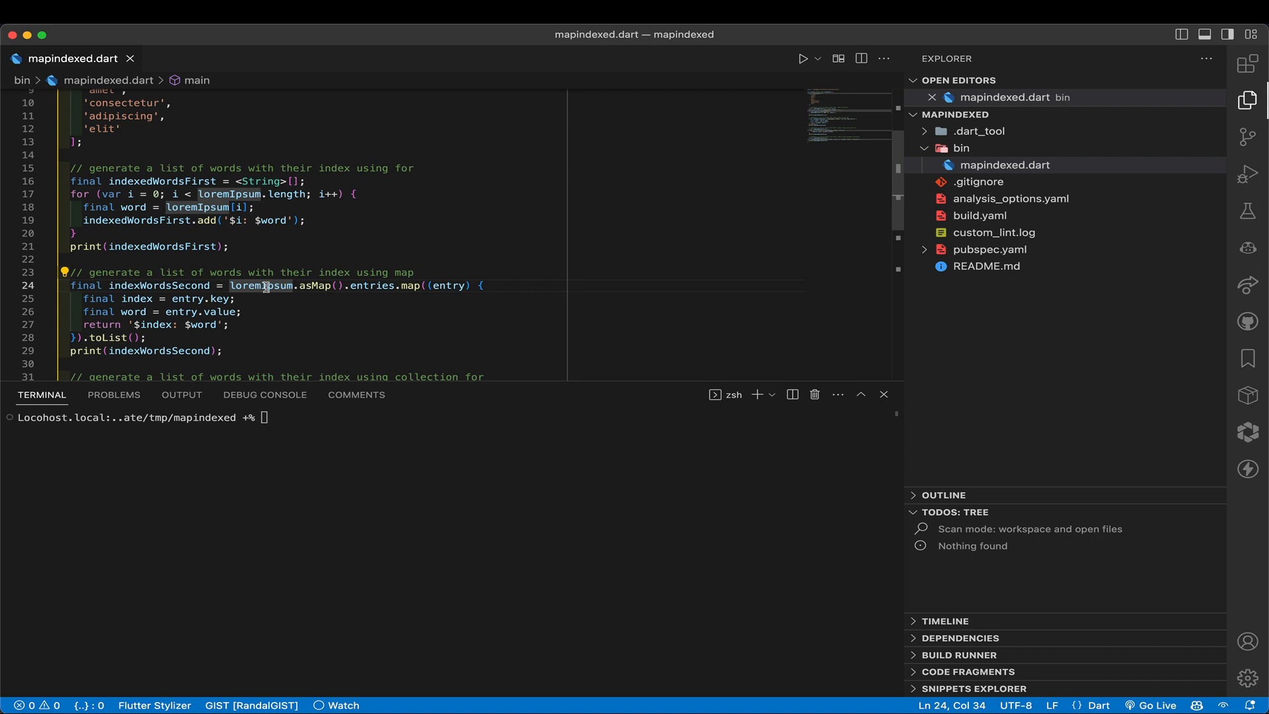
mouse_move(260, 285)
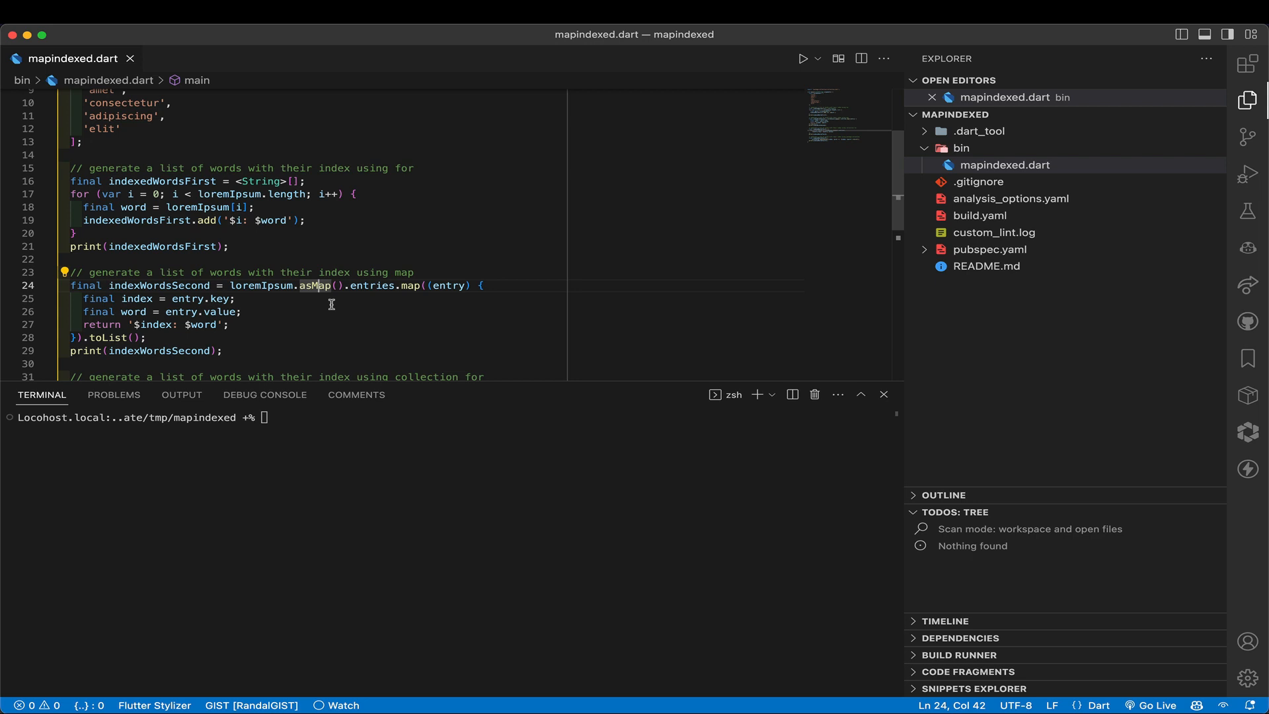
double_click(372, 286)
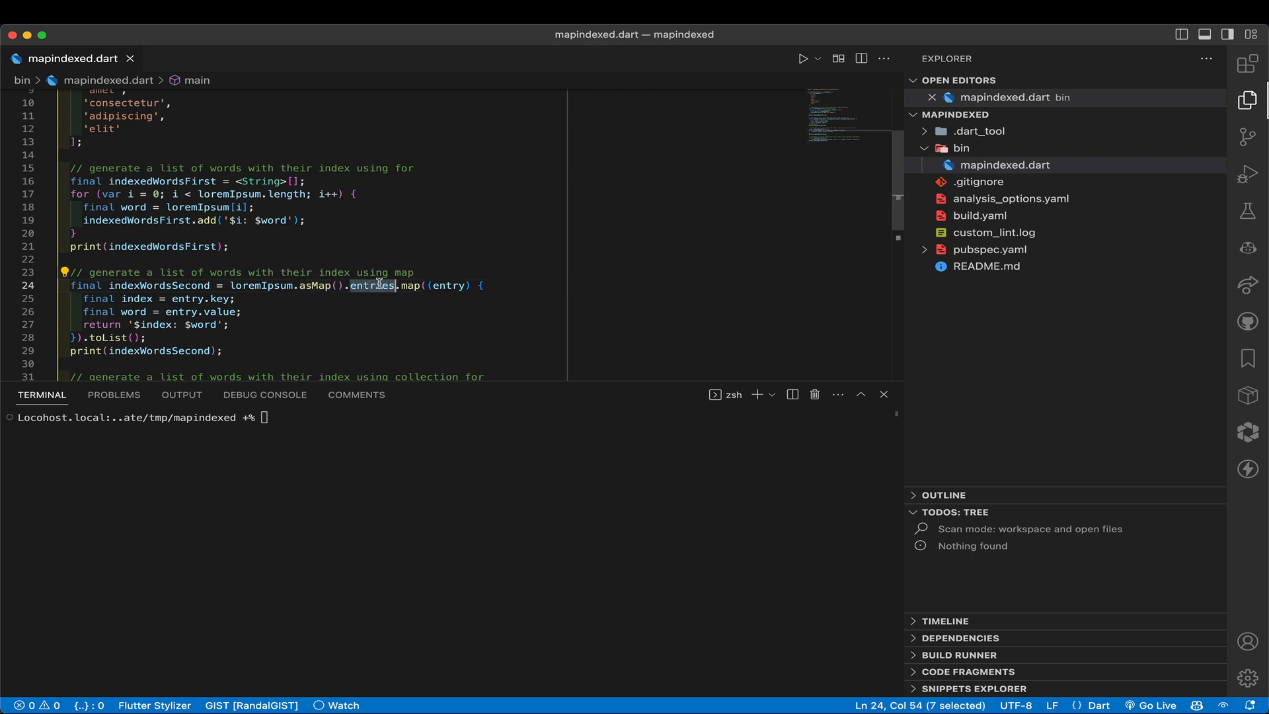
mouse_move(372, 286)
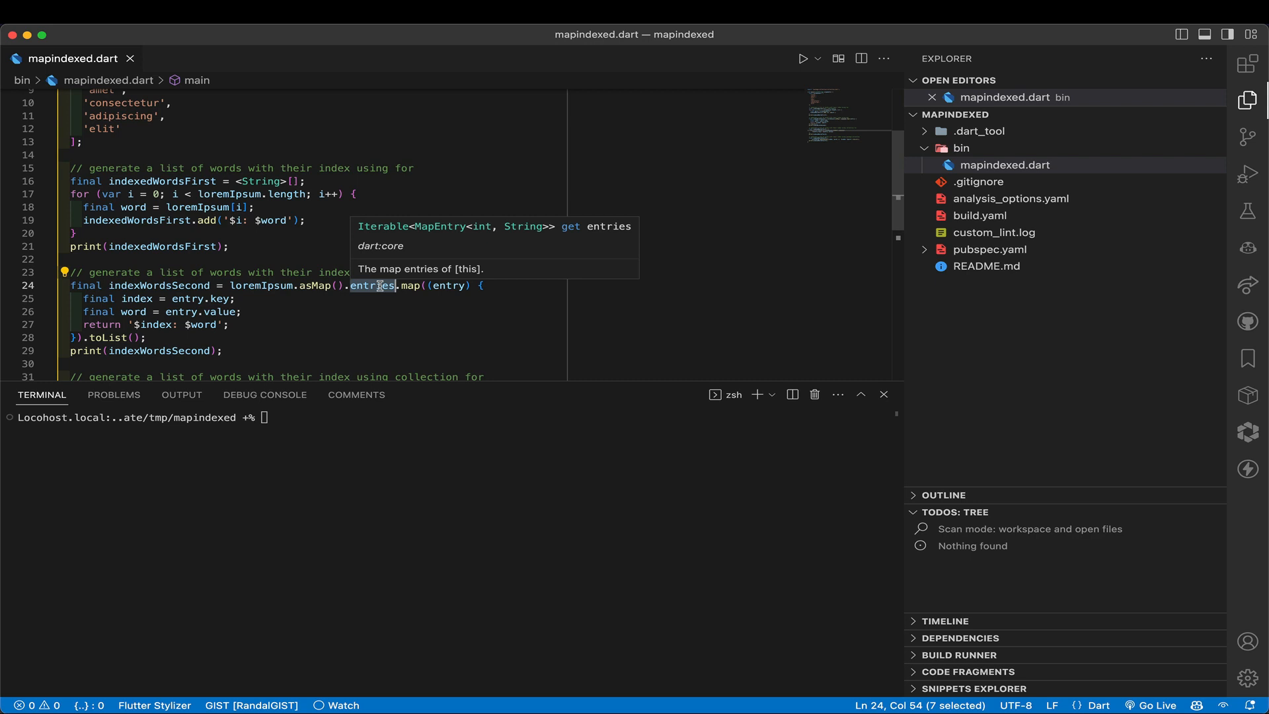
mouse_move(453, 285)
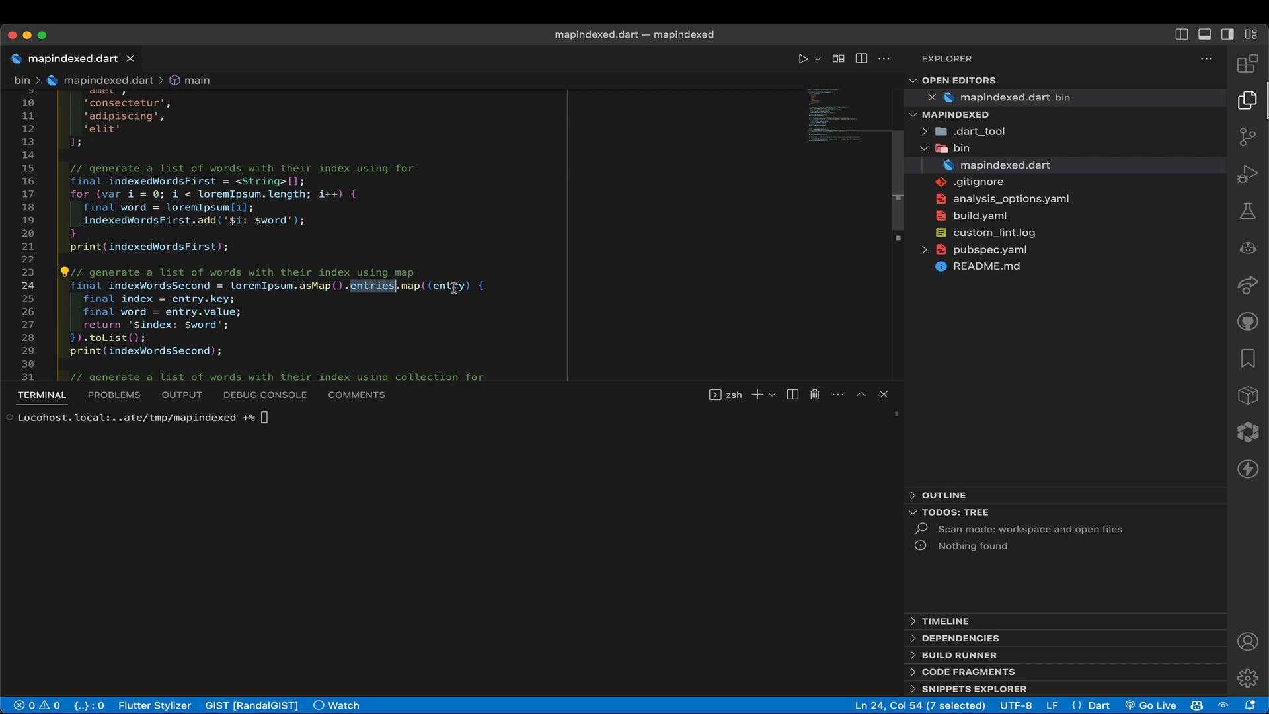
mouse_move(452, 285)
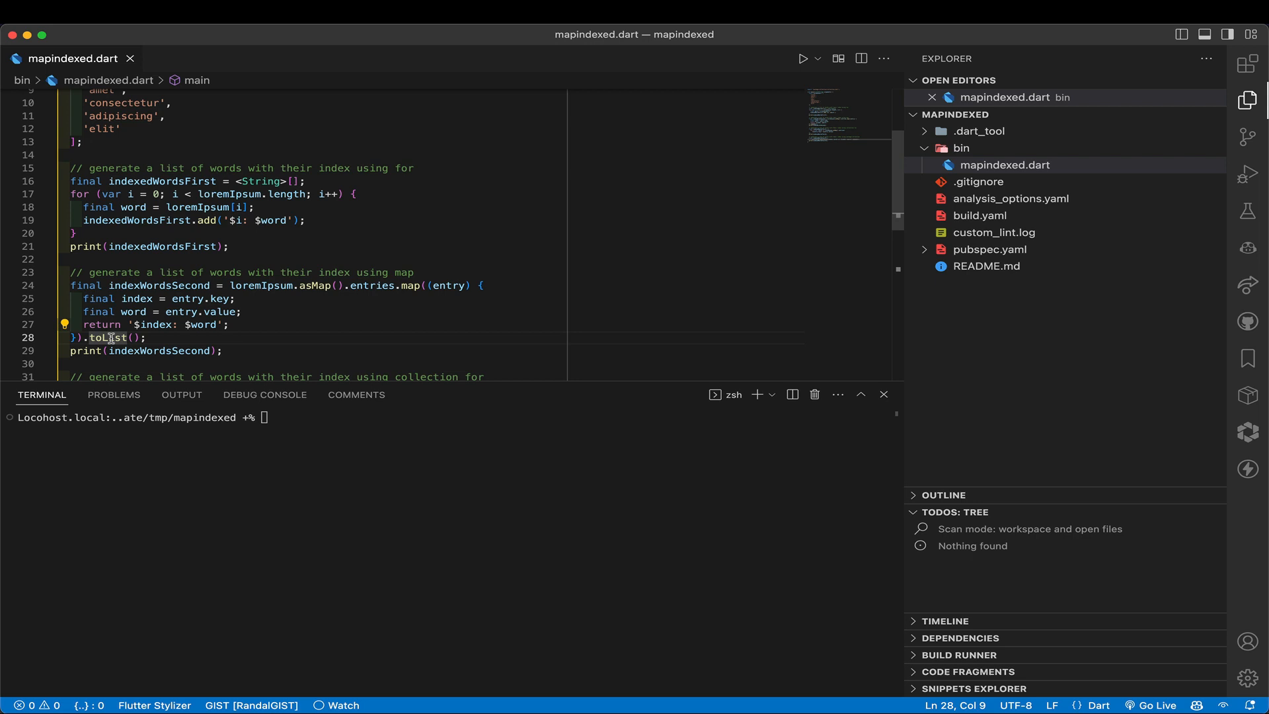
mouse_move(274, 337)
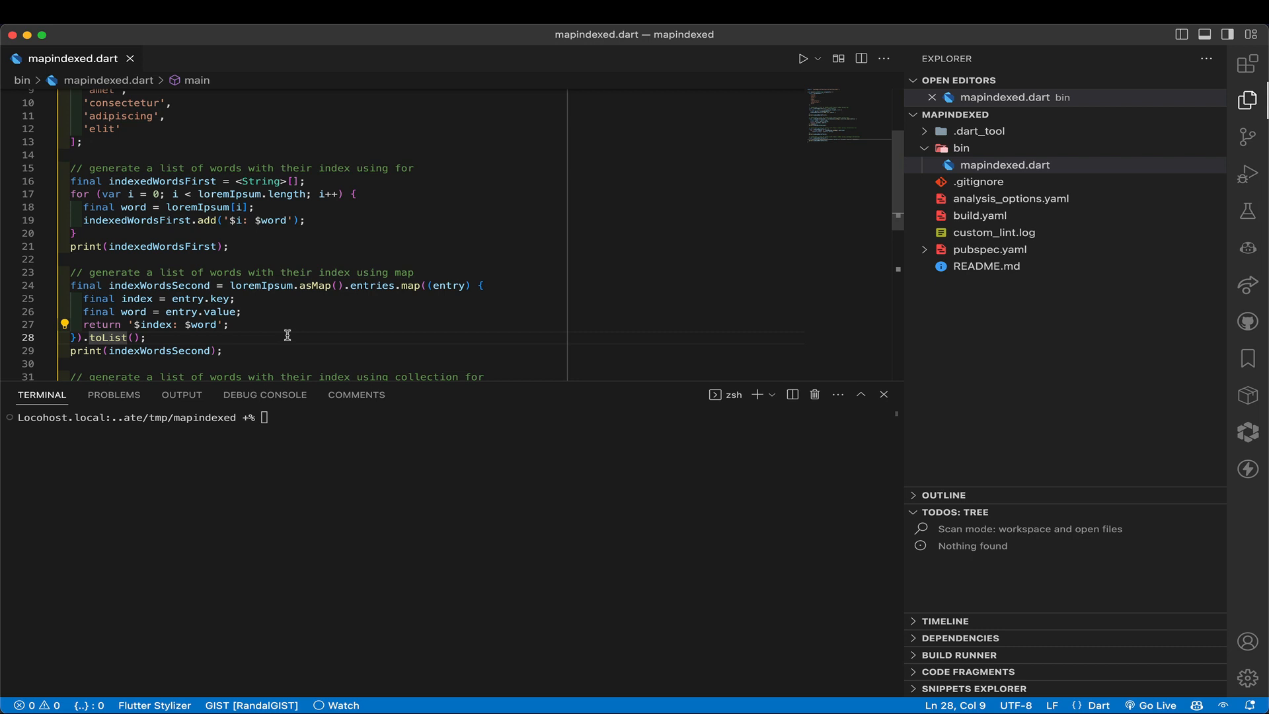
Point out the collection for loop and mapIndexed call, then run main to print the lists.
scroll("down", 3)
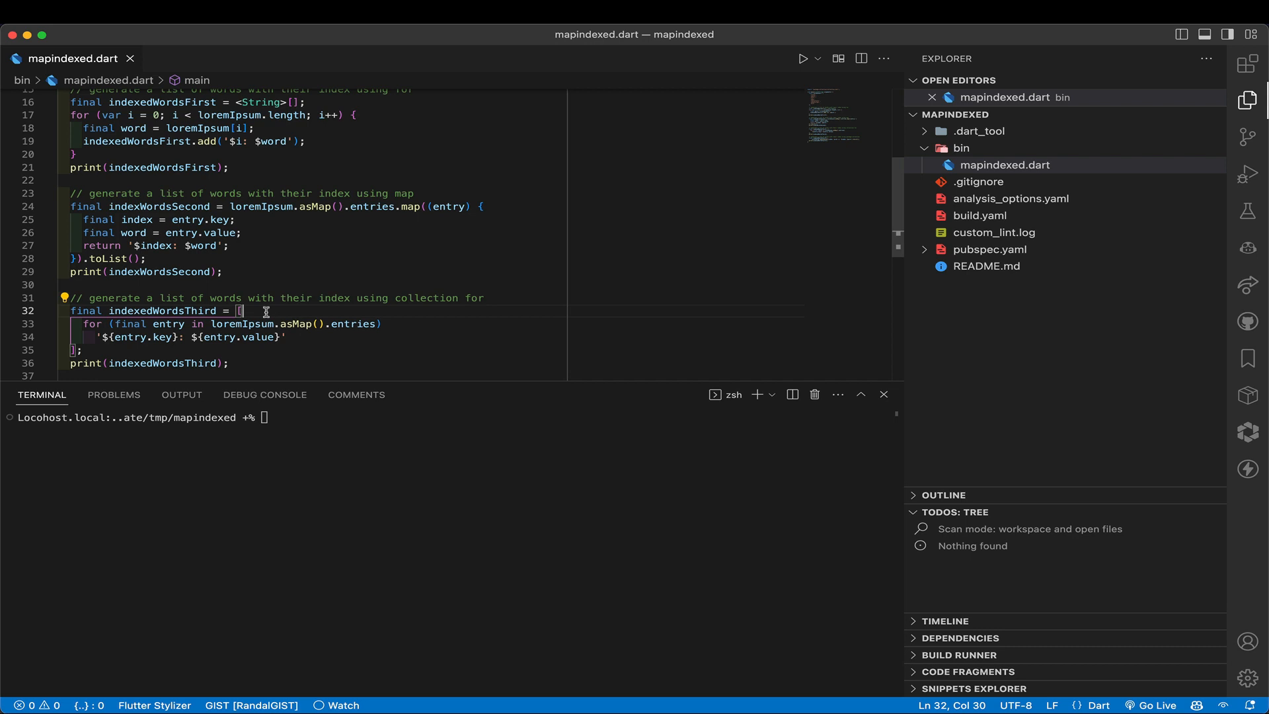
mouse_move(93, 329)
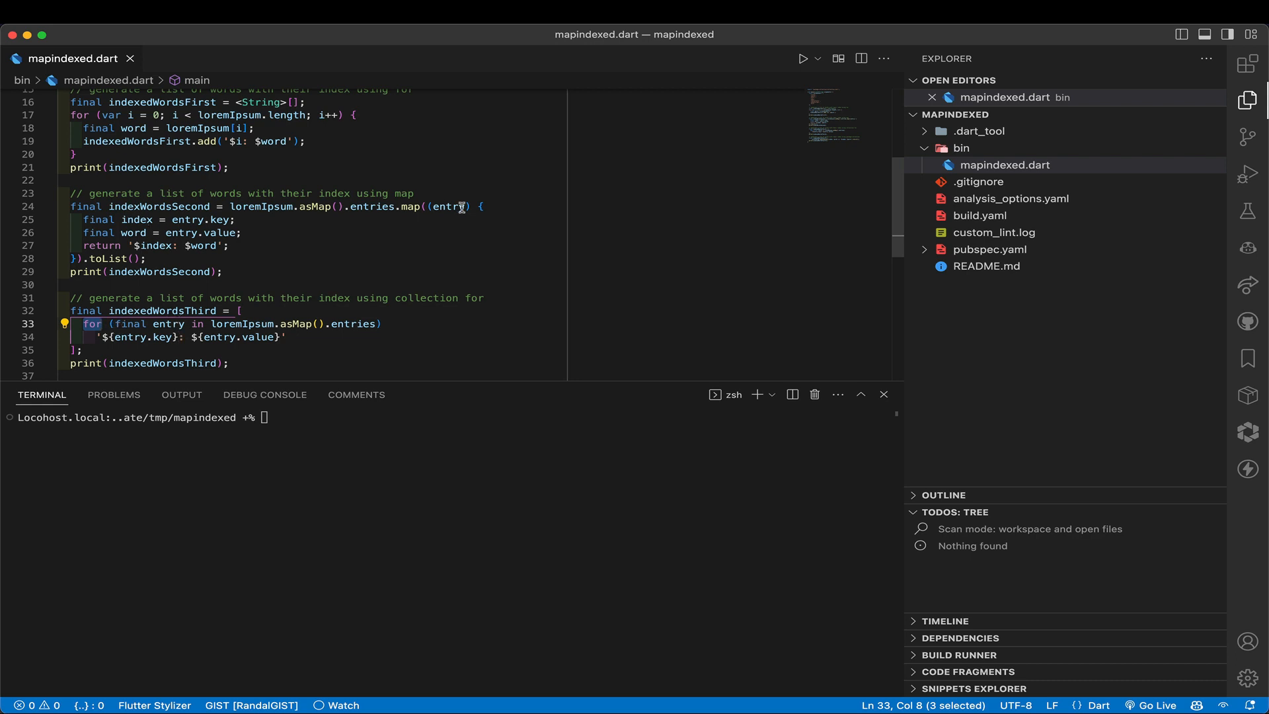
mouse_move(275, 129)
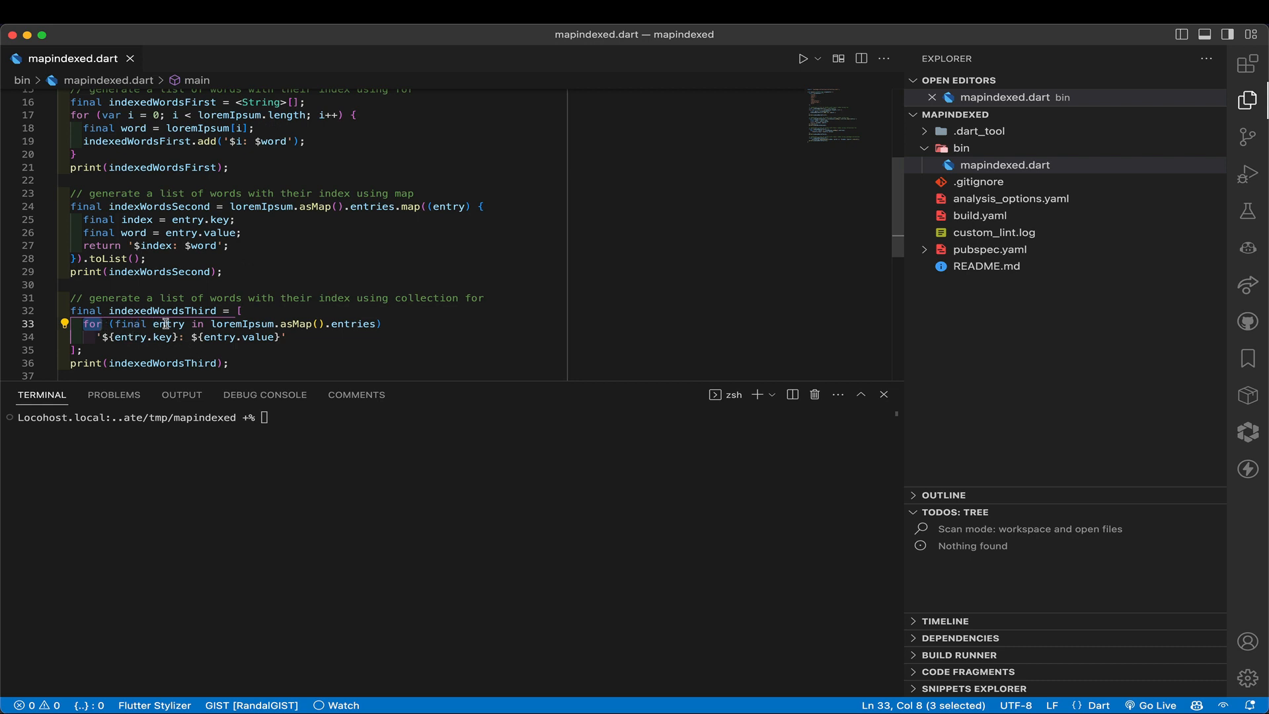
left_click(381, 324)
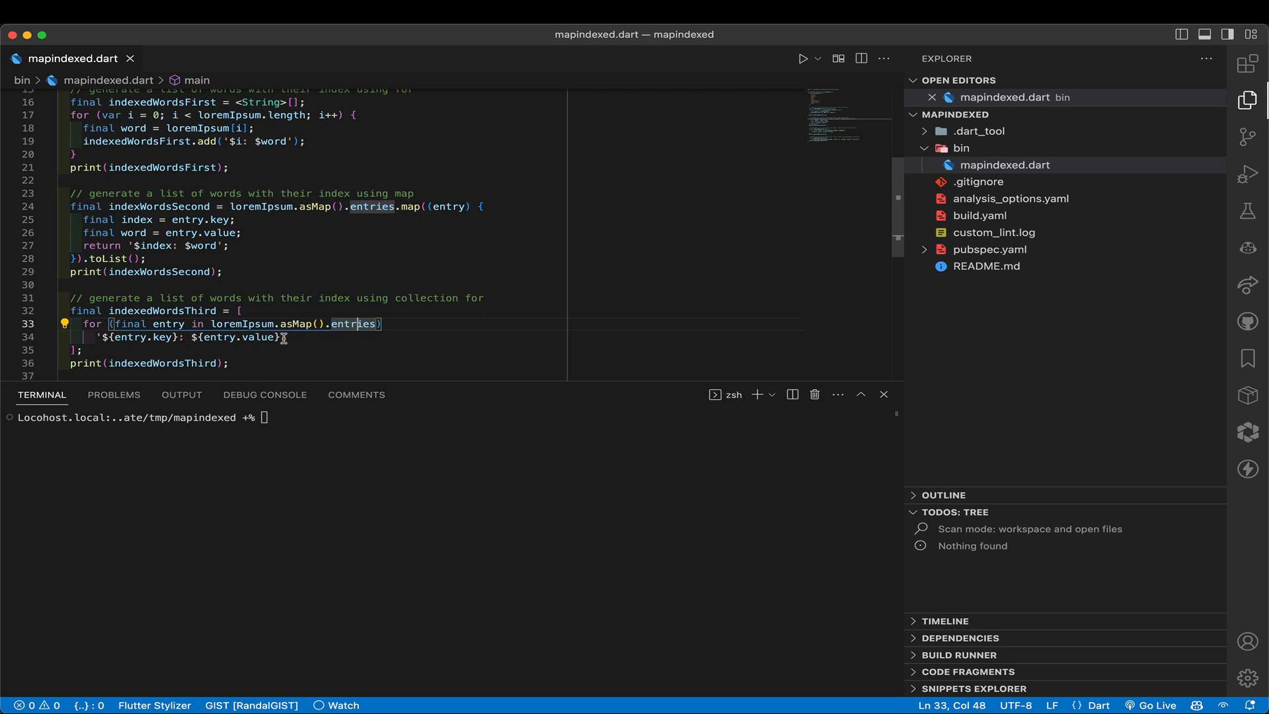
mouse_move(302, 347)
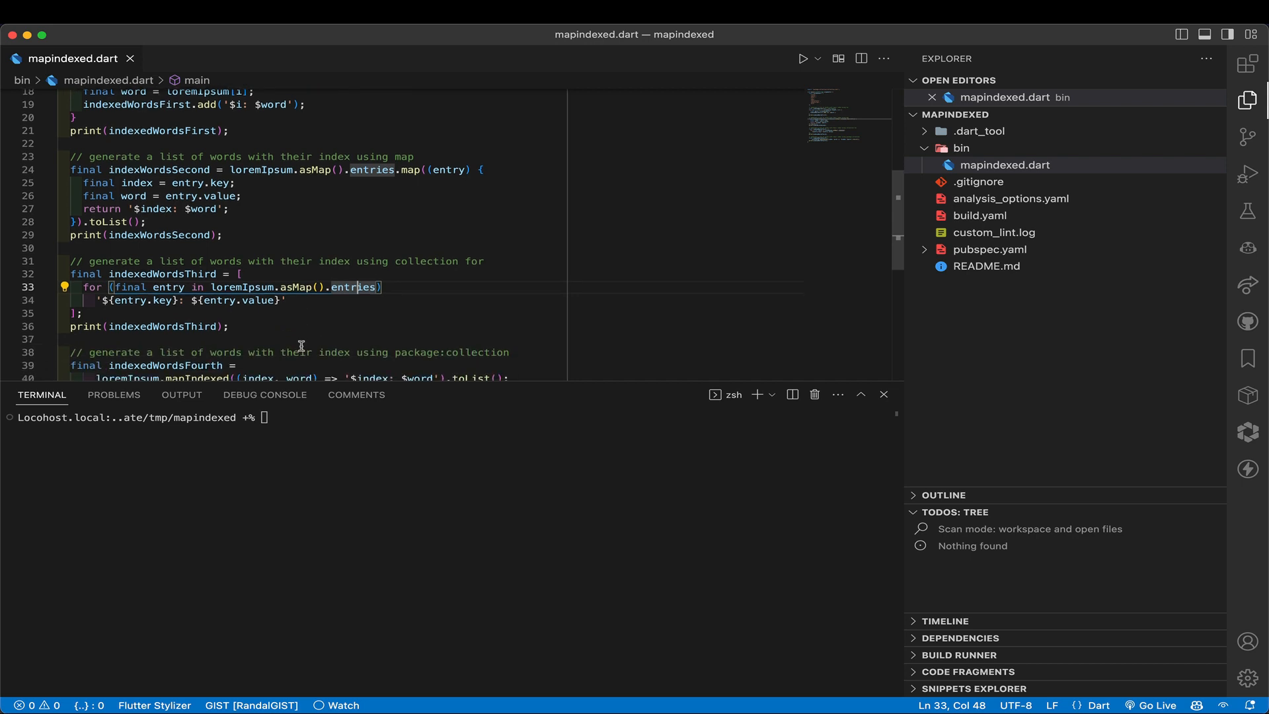
scroll("down", 3)
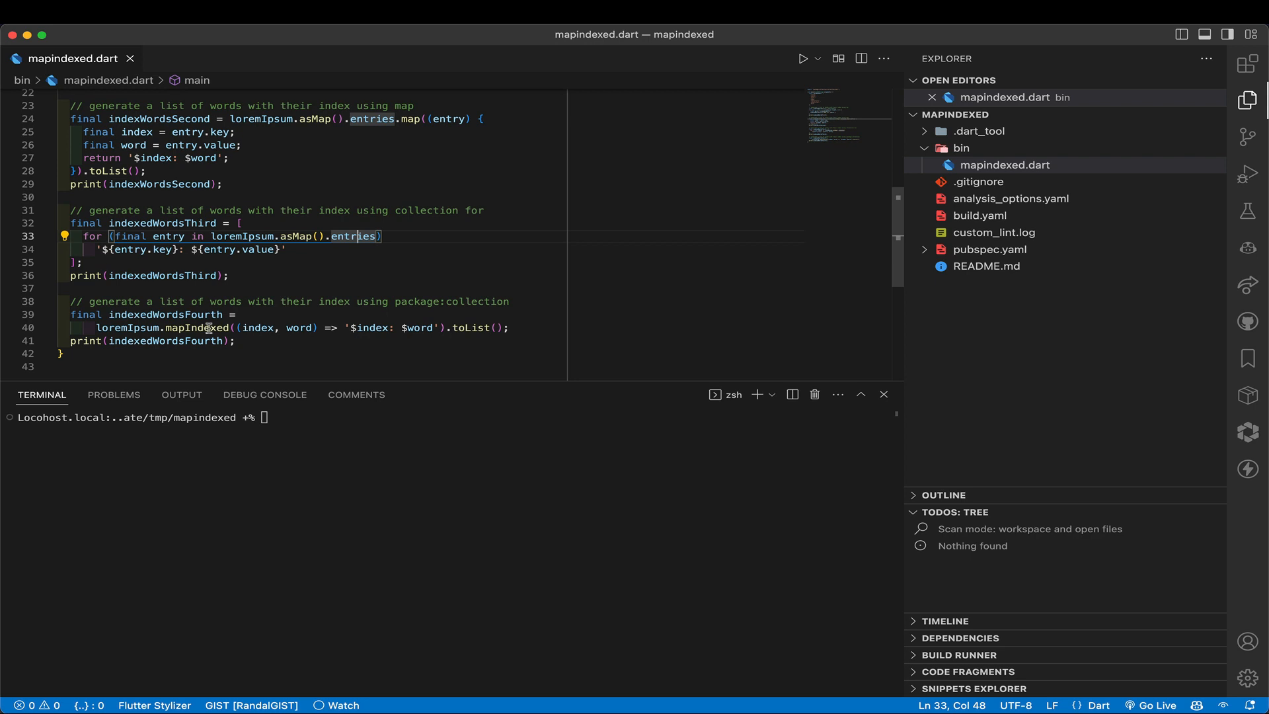
double_click(195, 327)
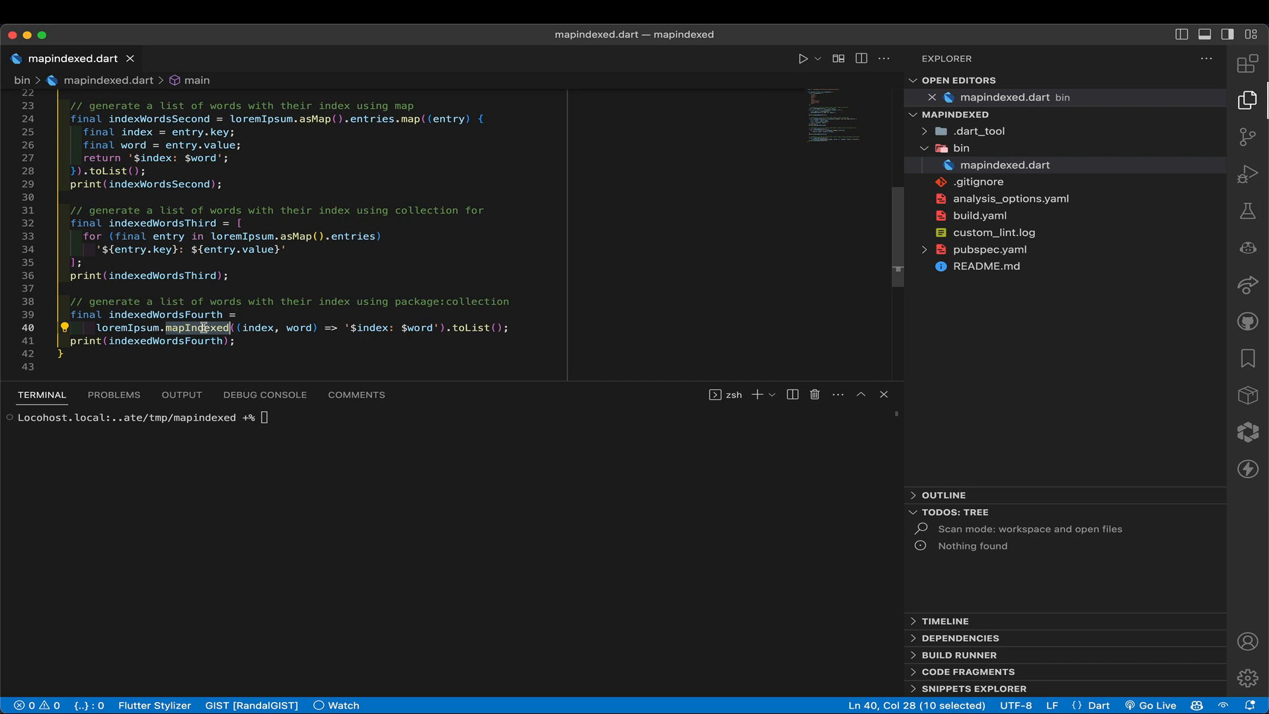
left_click(134, 328)
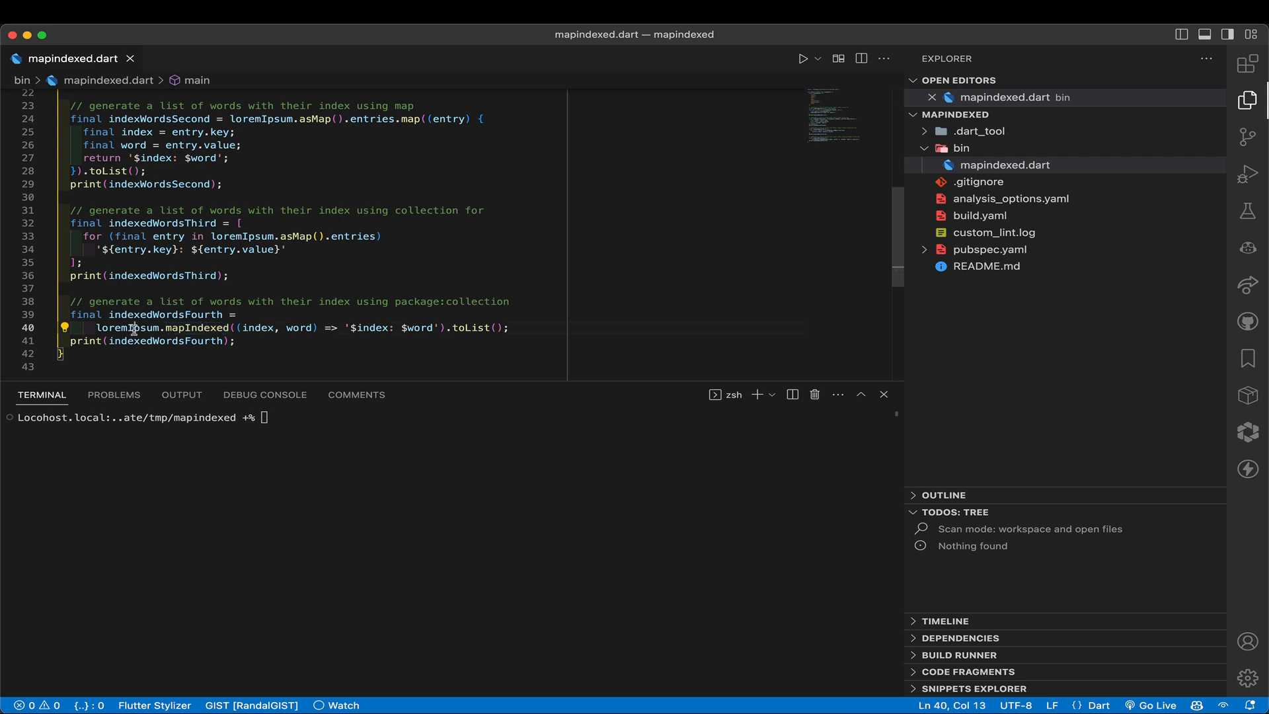
double_click(197, 327)
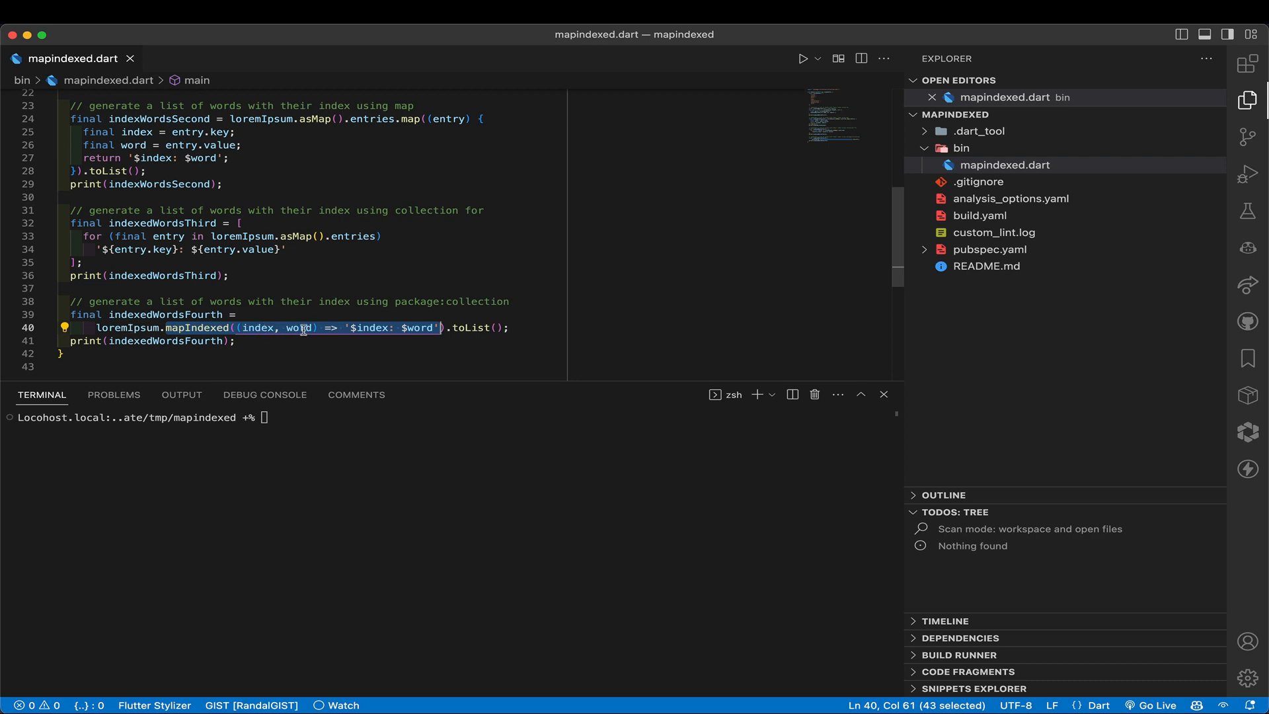
mouse_move(298, 328)
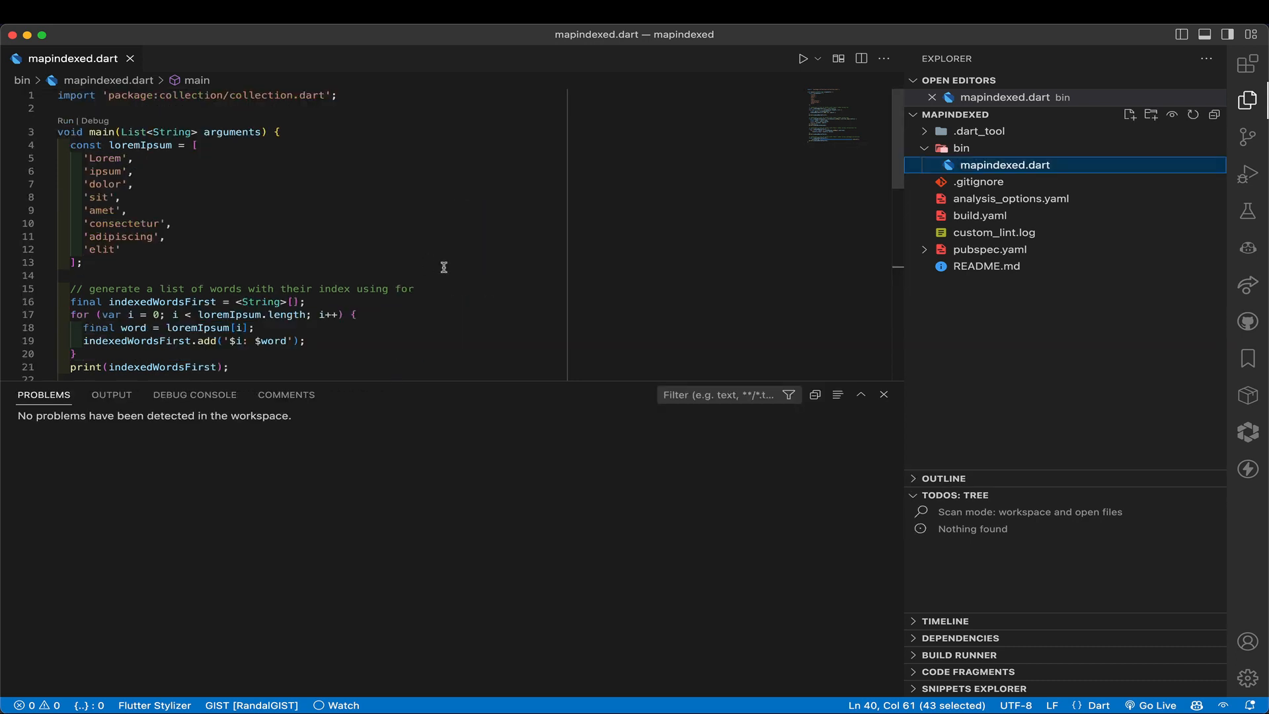
mouse_move(351, 235)
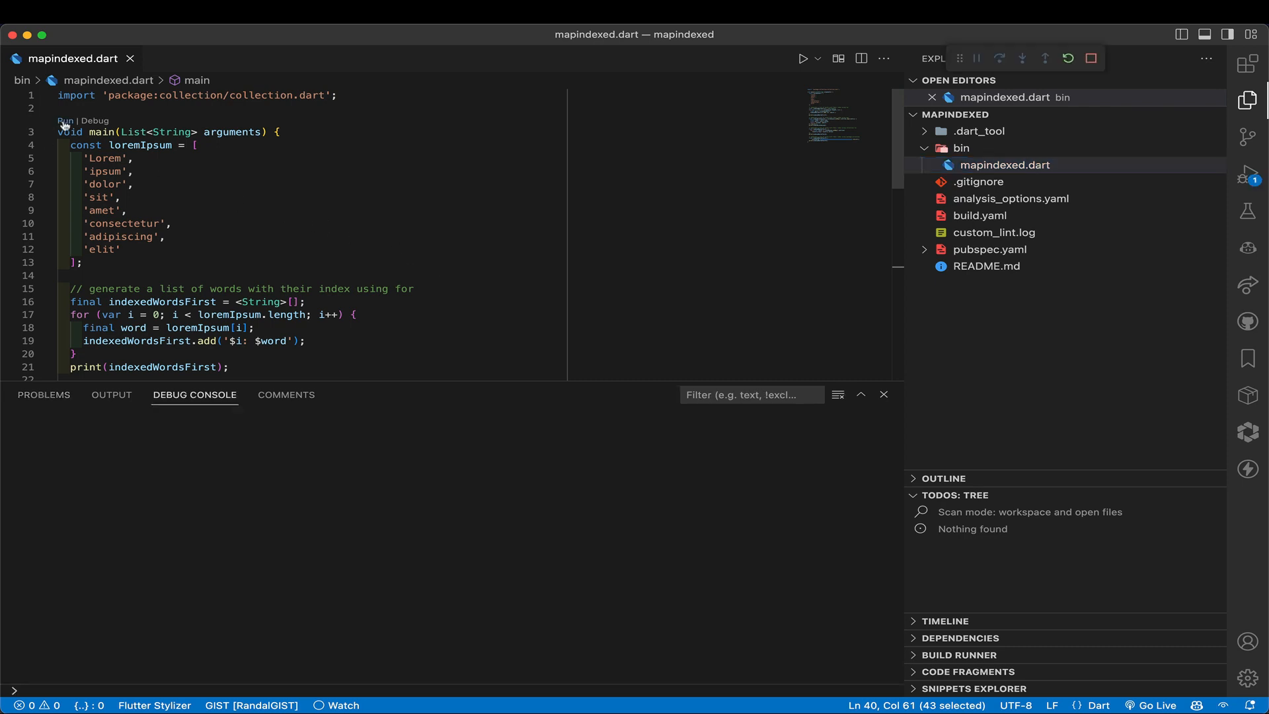
left_click(803, 57)
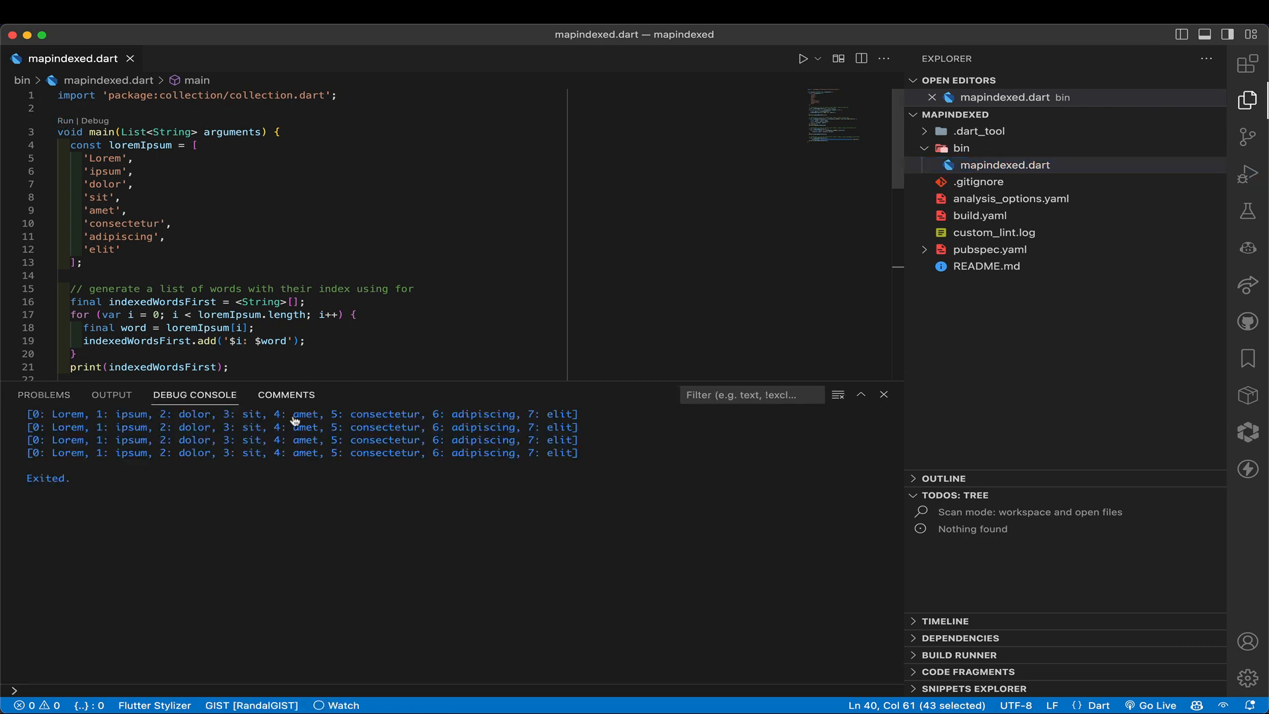